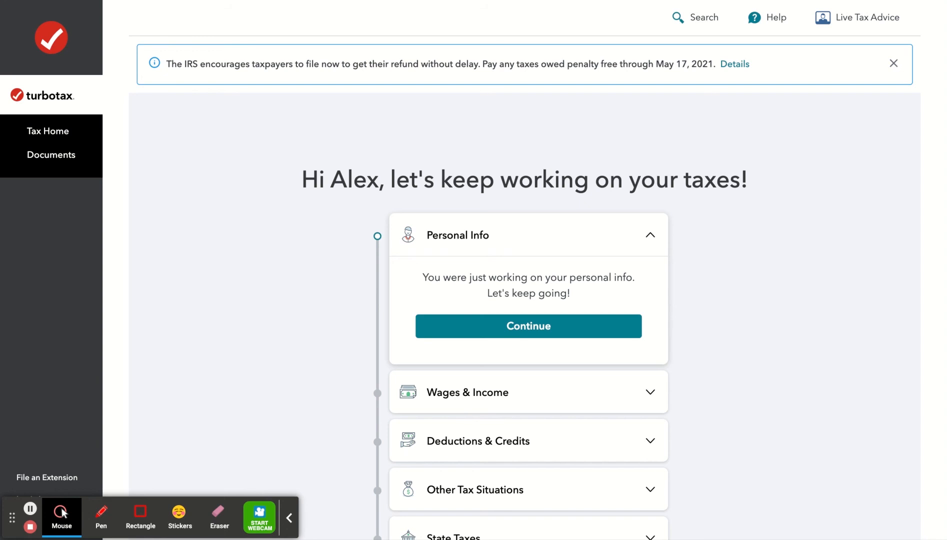
mouse_move(813, 245)
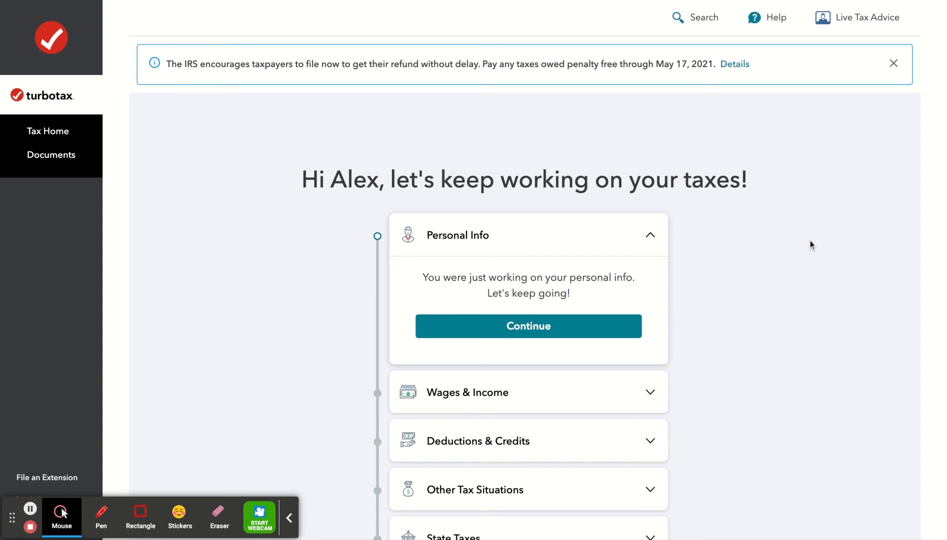
Step: Reveal the past tax returns and documents section listing the filed 2019 returns
scroll(down, 3)
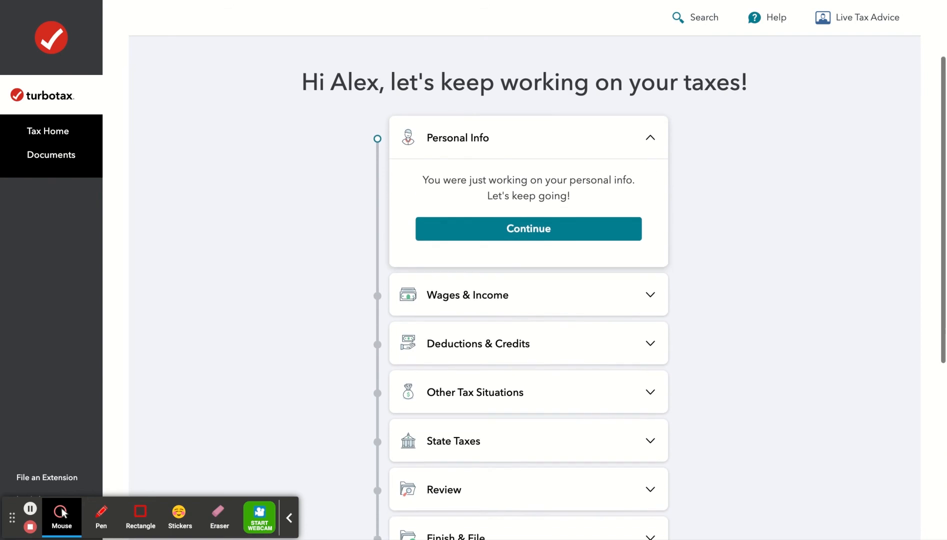
scroll(down, 3)
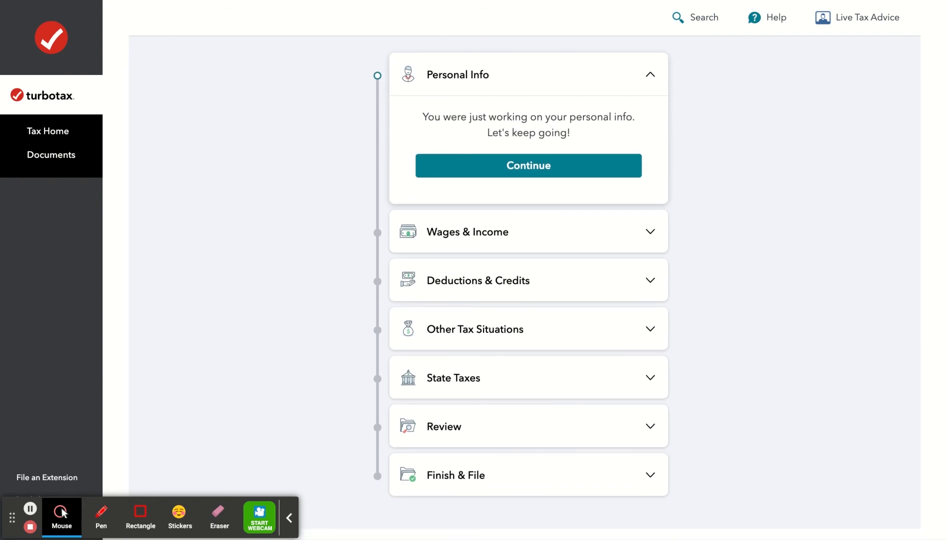
scroll(down, 3)
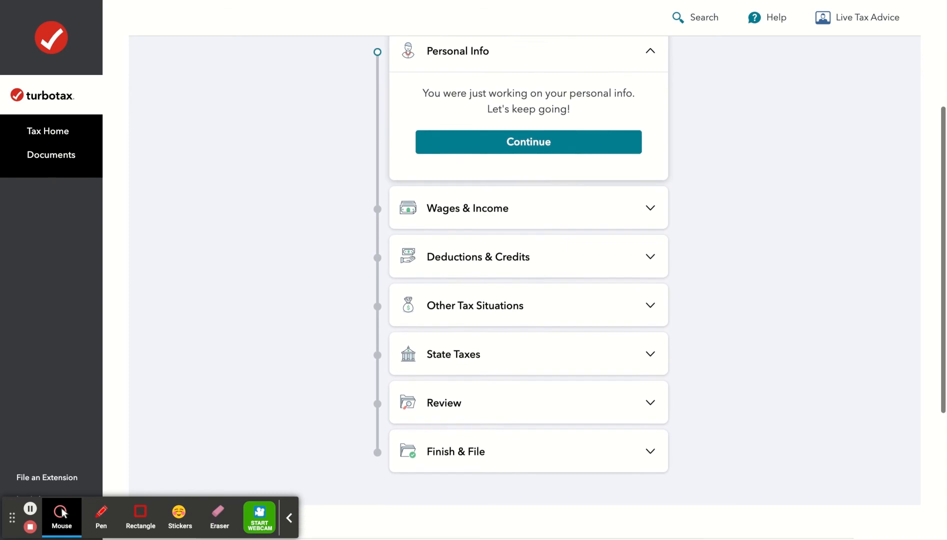
scroll(down, 3)
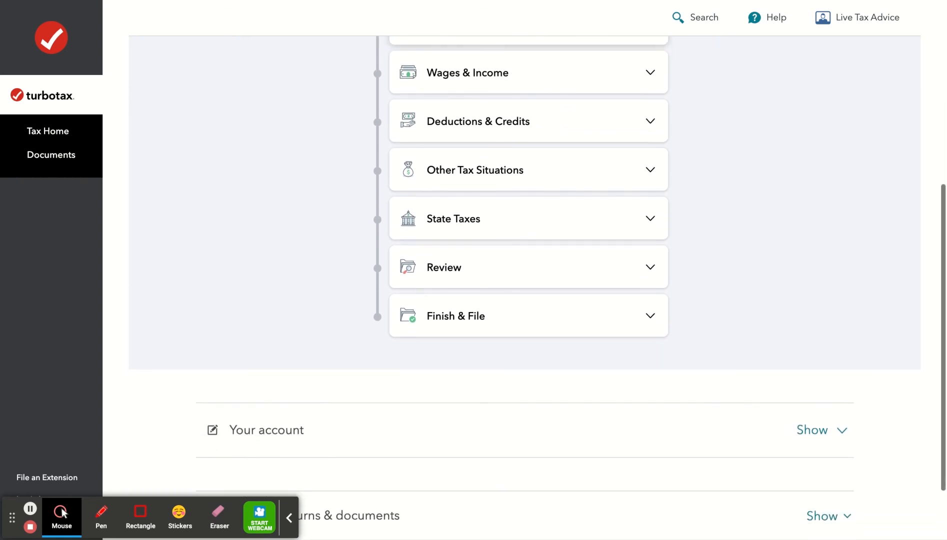
scroll(down, 3)
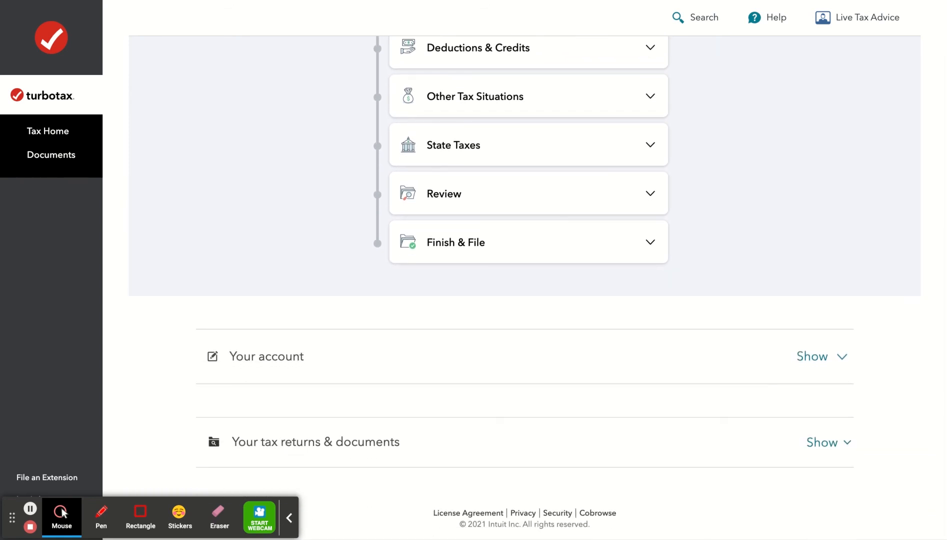
scroll(down, 3)
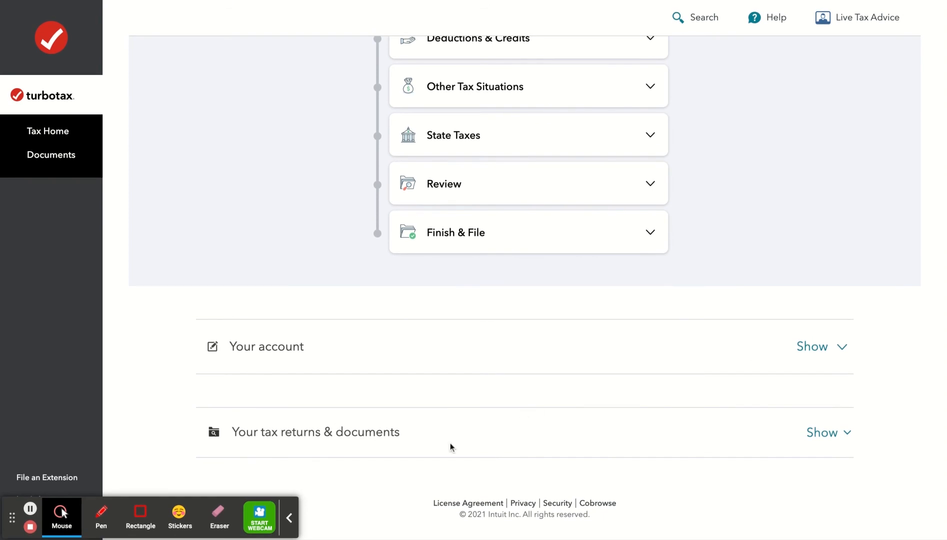
click(821, 432)
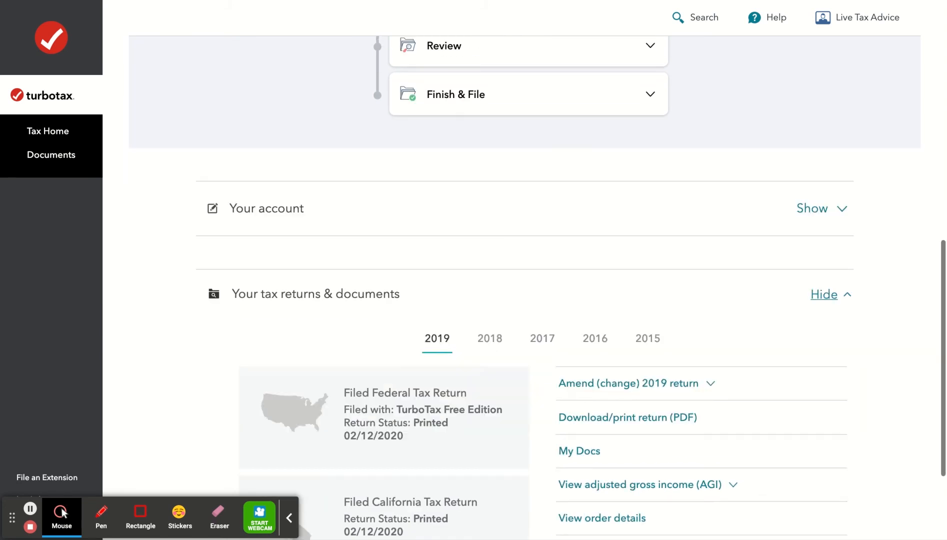
scroll(down, 3)
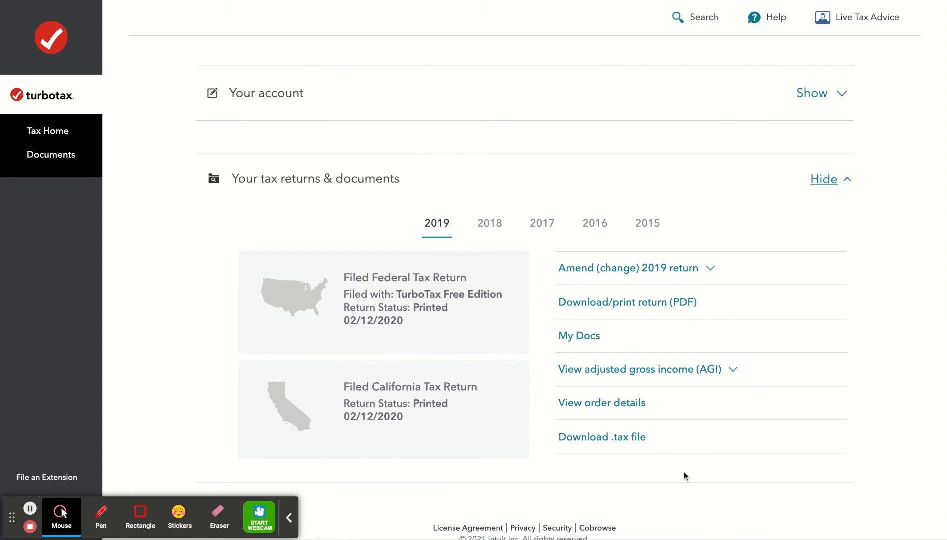
mouse_move(628, 268)
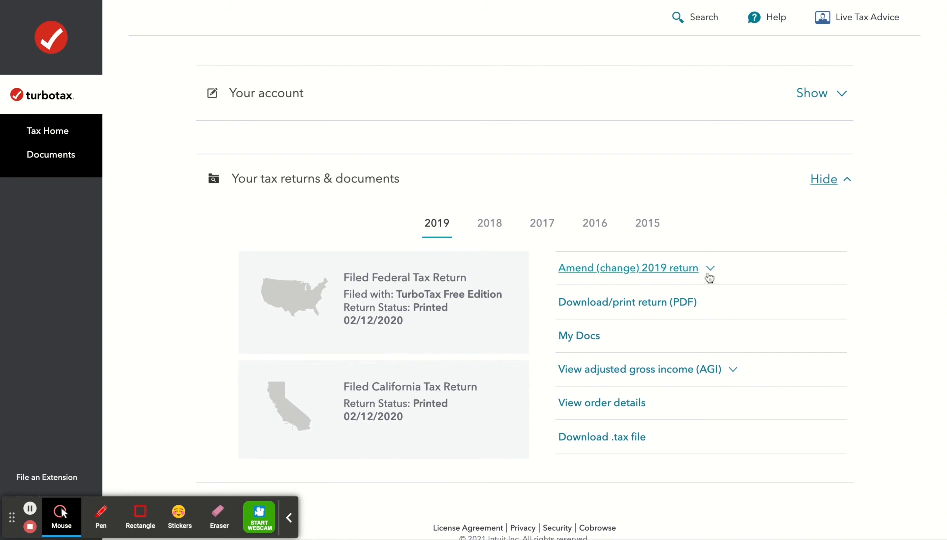
Step: Show the instructions for amending the 2019 return
click(628, 268)
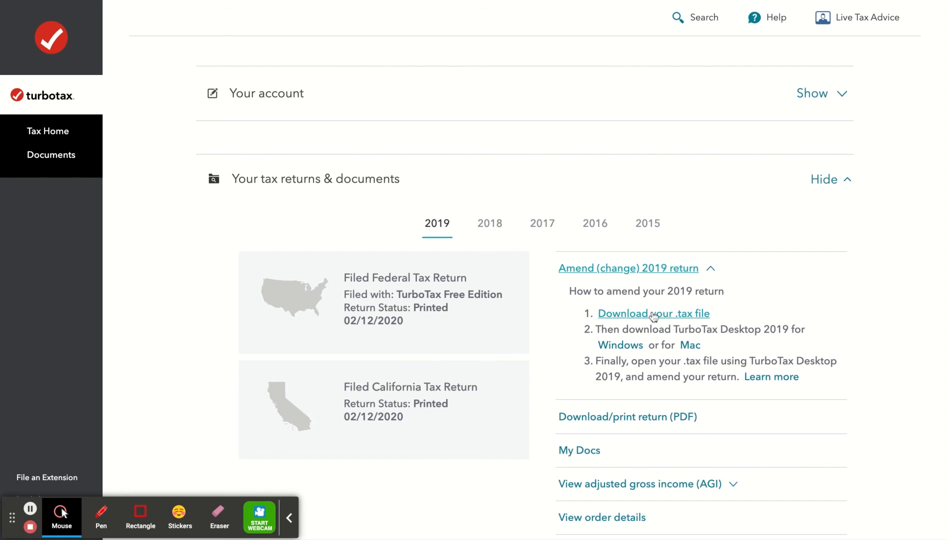
scroll(down, 3)
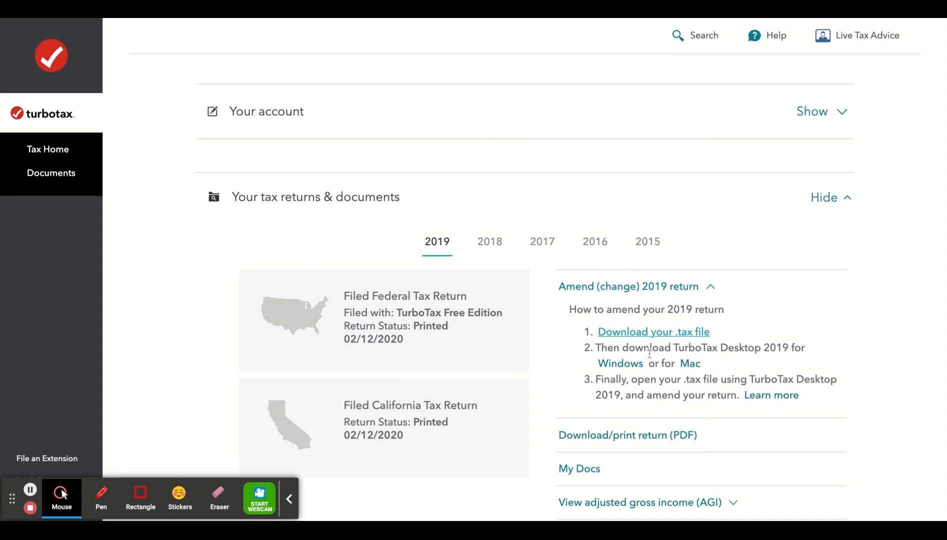
mouse_move(747, 363)
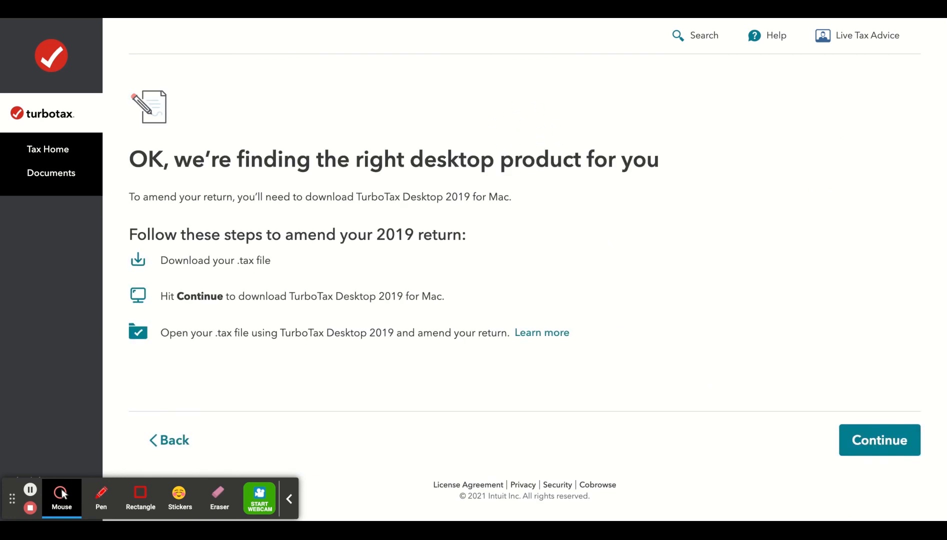
mouse_move(879, 440)
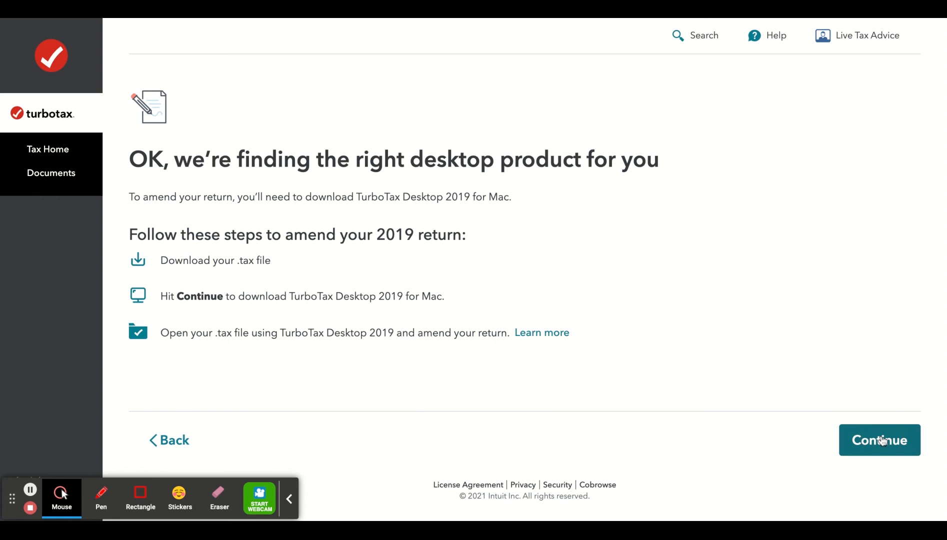
Step: Continue from the desktop product page to get TurboTax Desktop 2019 for Mac
click(879, 440)
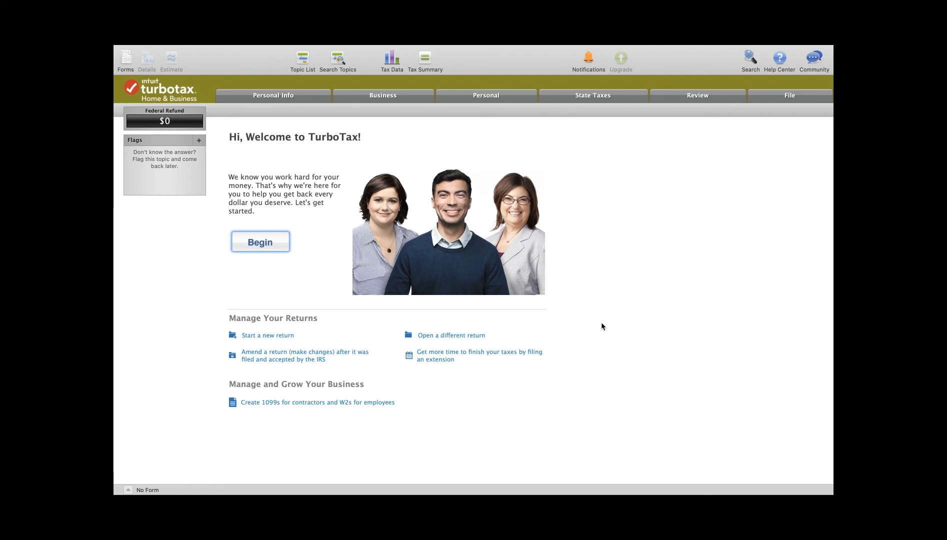
mouse_move(467, 285)
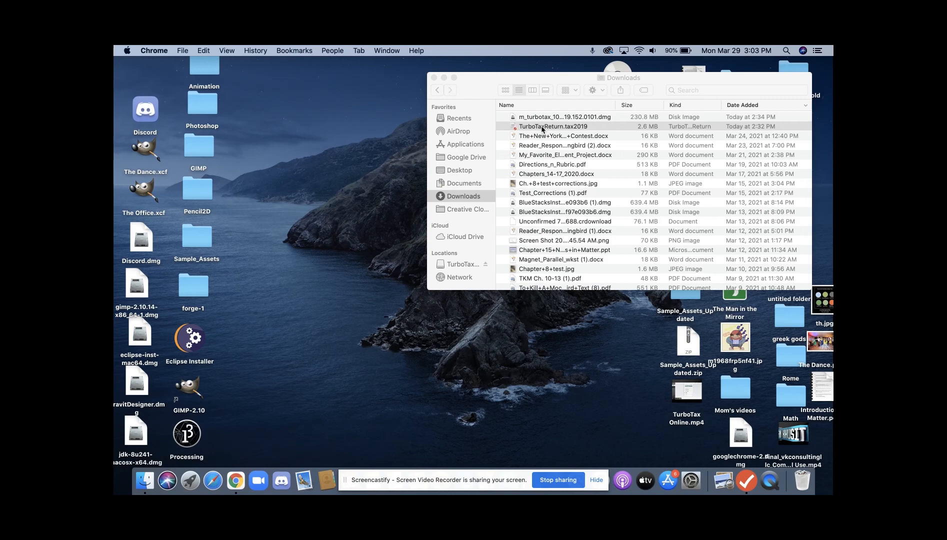
Step: Load TurboTaxReturn.tax2019 and download the free California state forms it needs
double_click(553, 126)
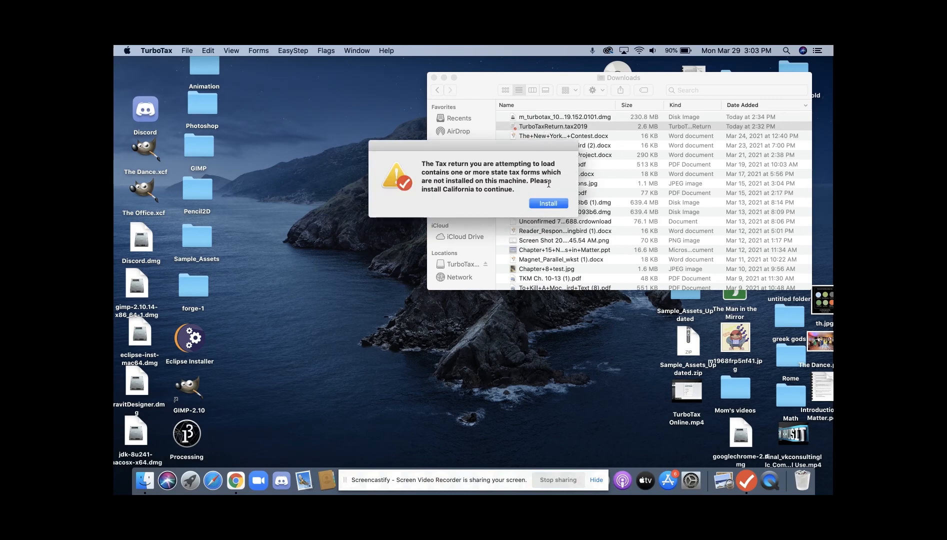
click(547, 203)
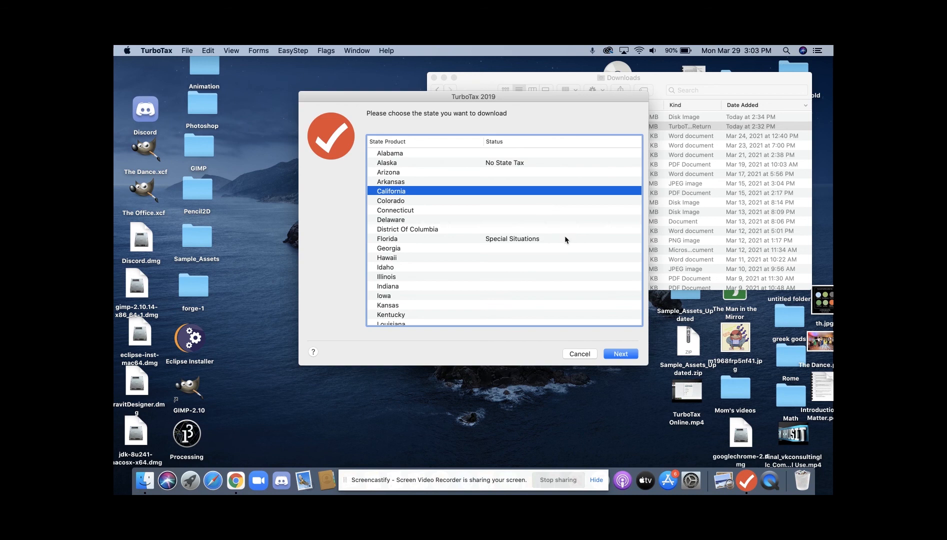
click(620, 353)
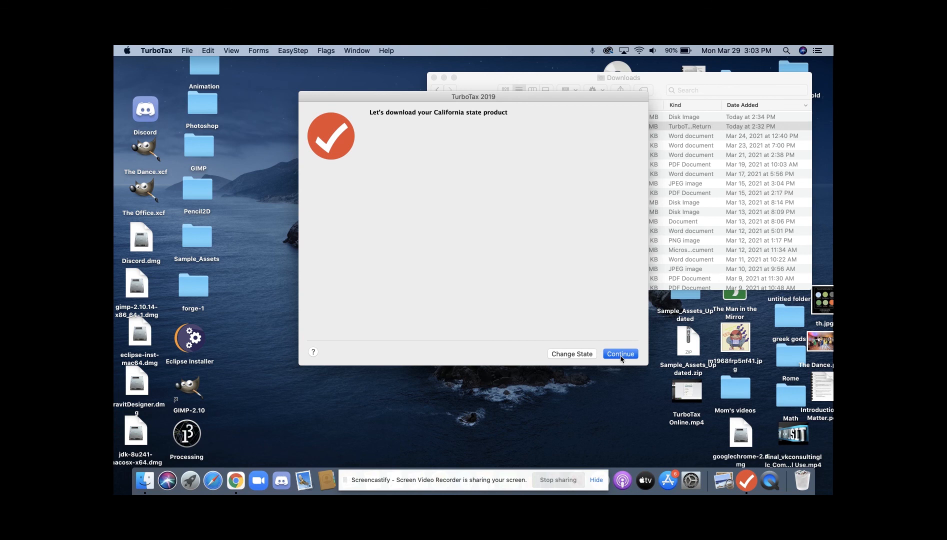
click(619, 354)
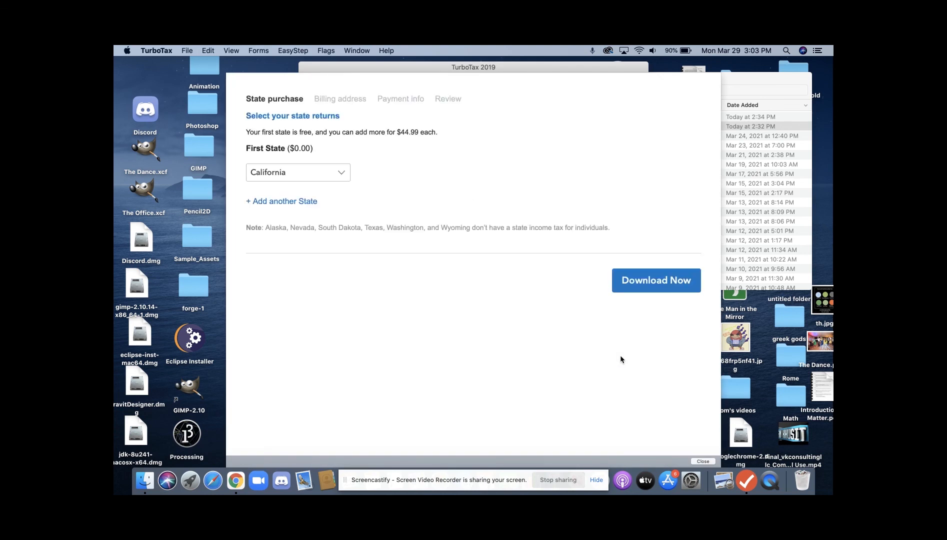
click(656, 281)
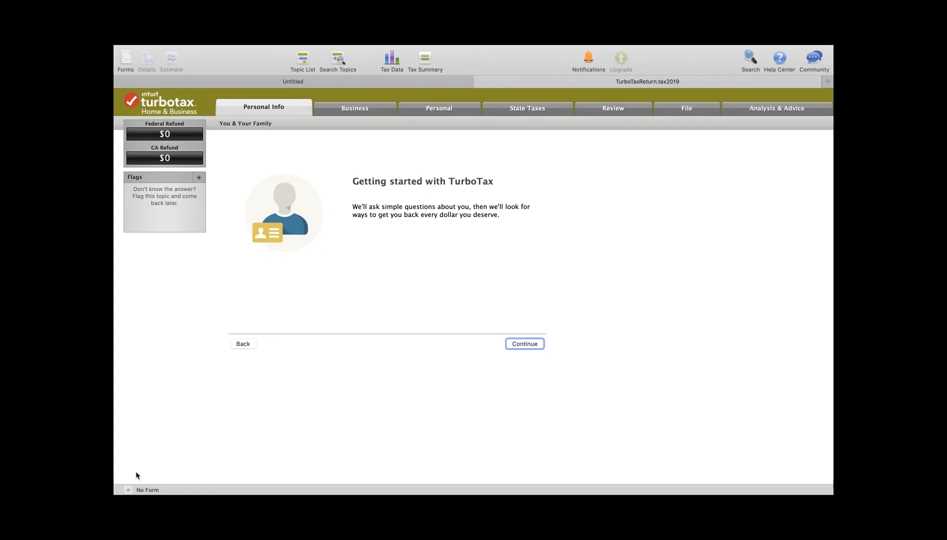
mouse_move(178, 211)
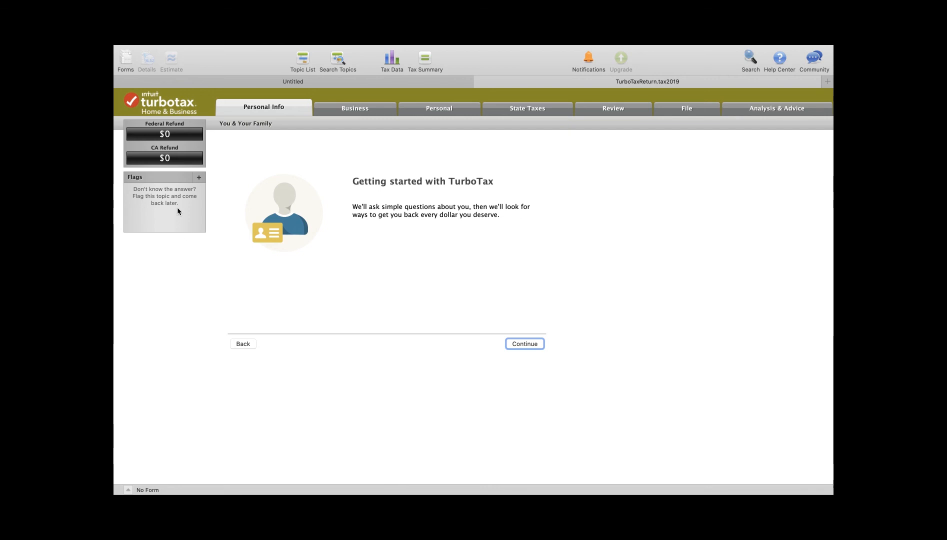
mouse_move(165, 138)
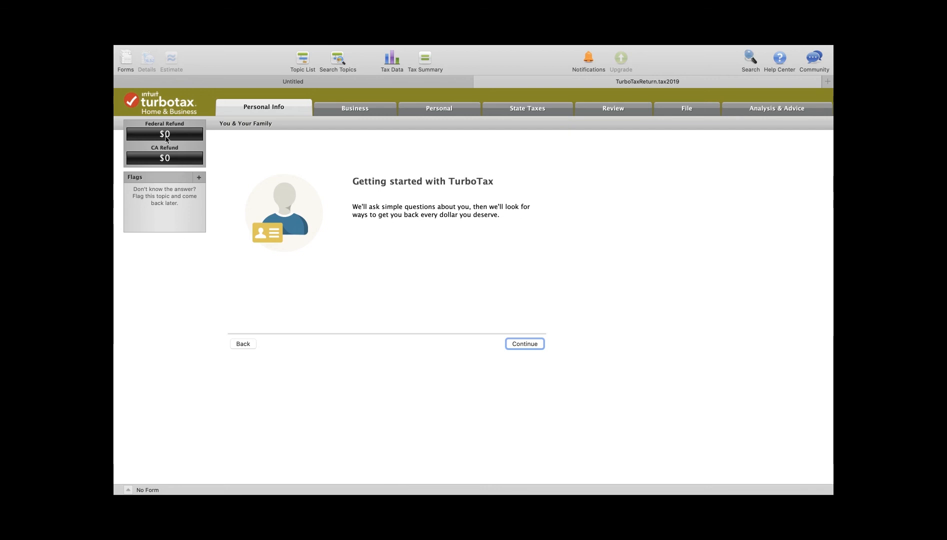
mouse_move(165, 158)
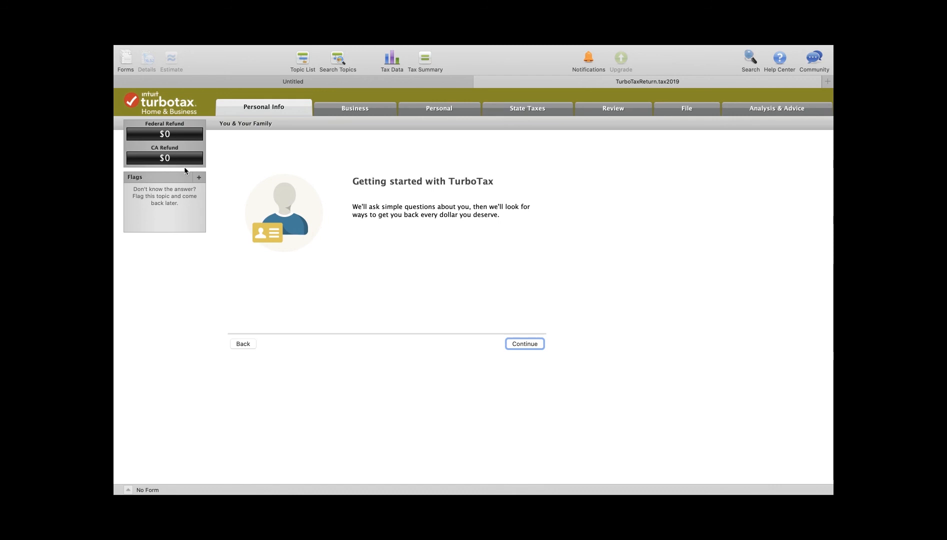
mouse_move(452, 432)
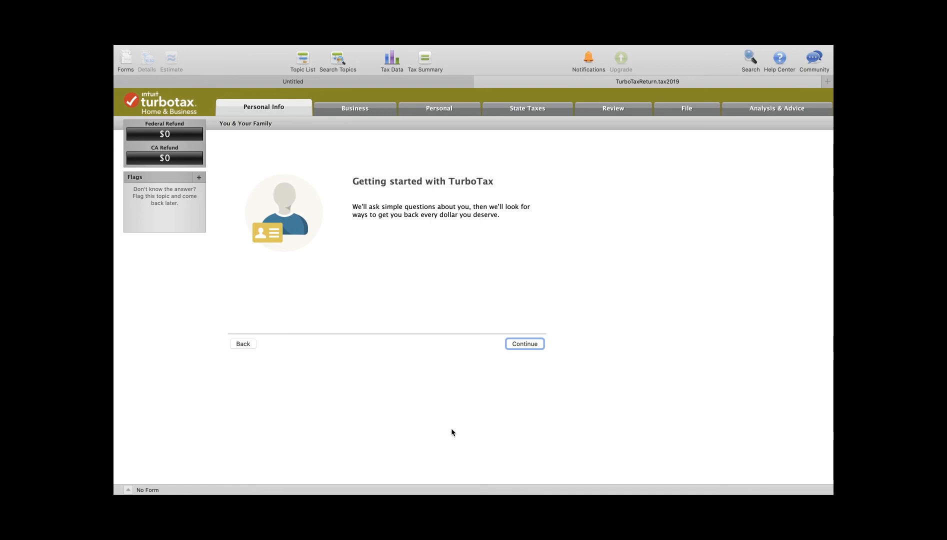
Step: Start the Amend a return interview under Other Tax Situations
click(523, 343)
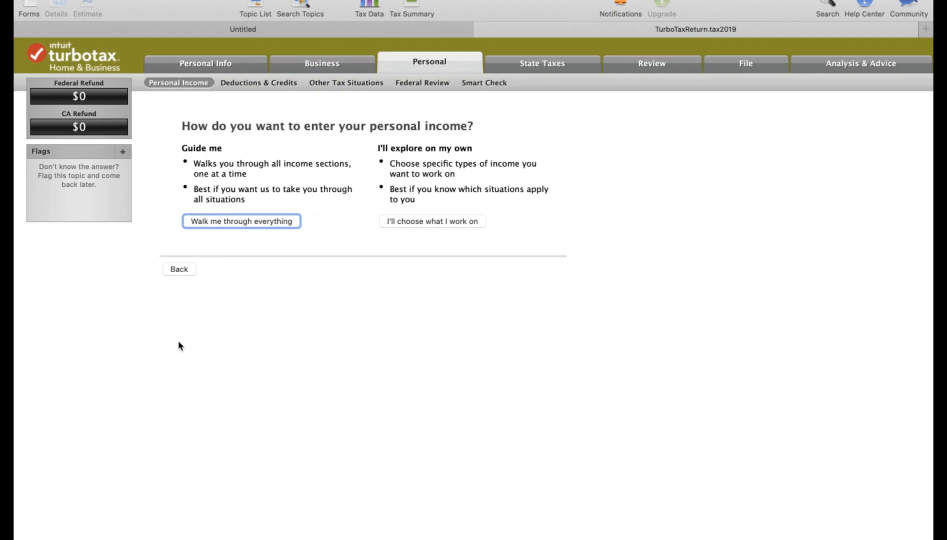
click(346, 84)
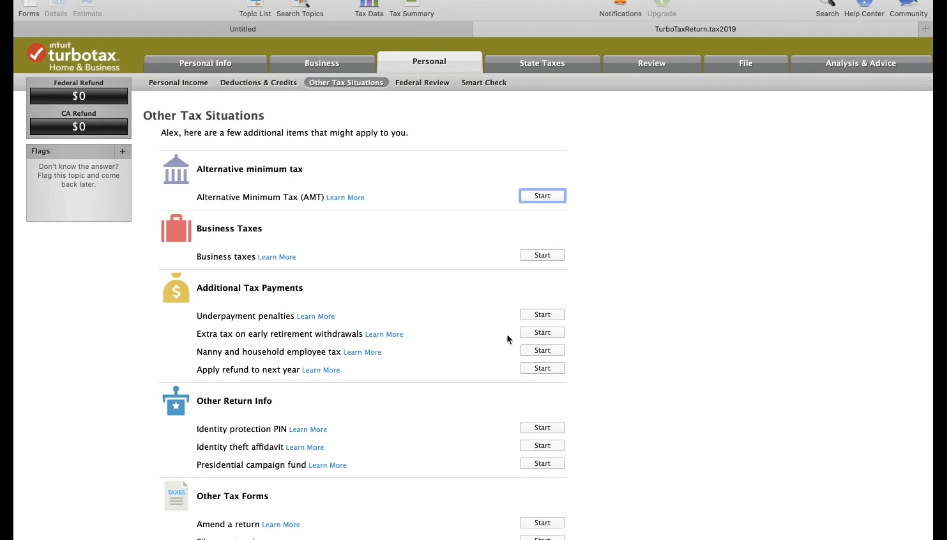
scroll(down, 3)
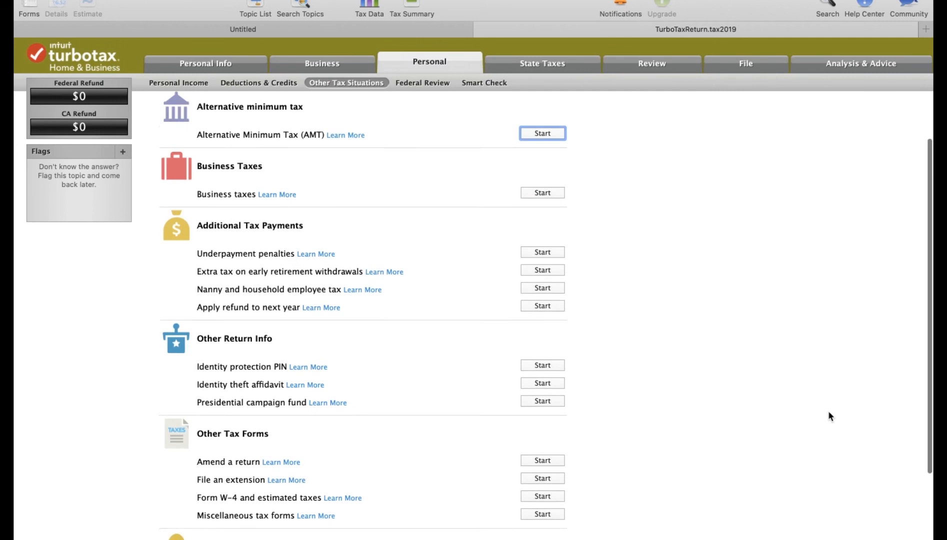
scroll(down, 3)
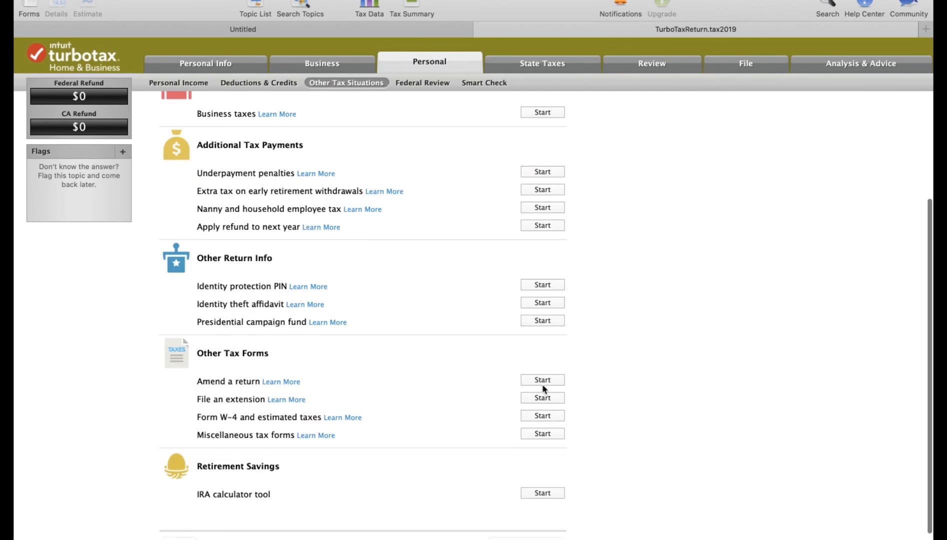
click(542, 380)
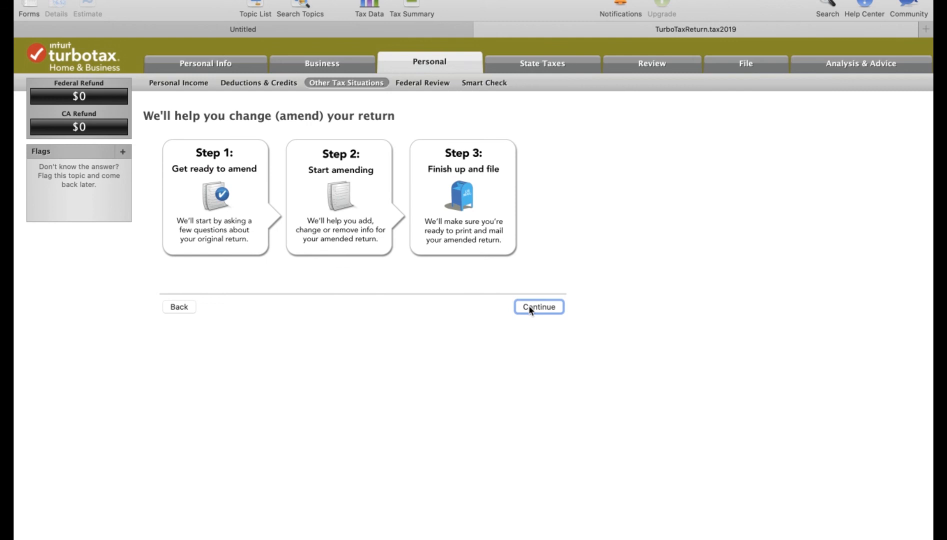
Step: Confirm the 2019 return was already filed and reach the list of items to change
click(538, 306)
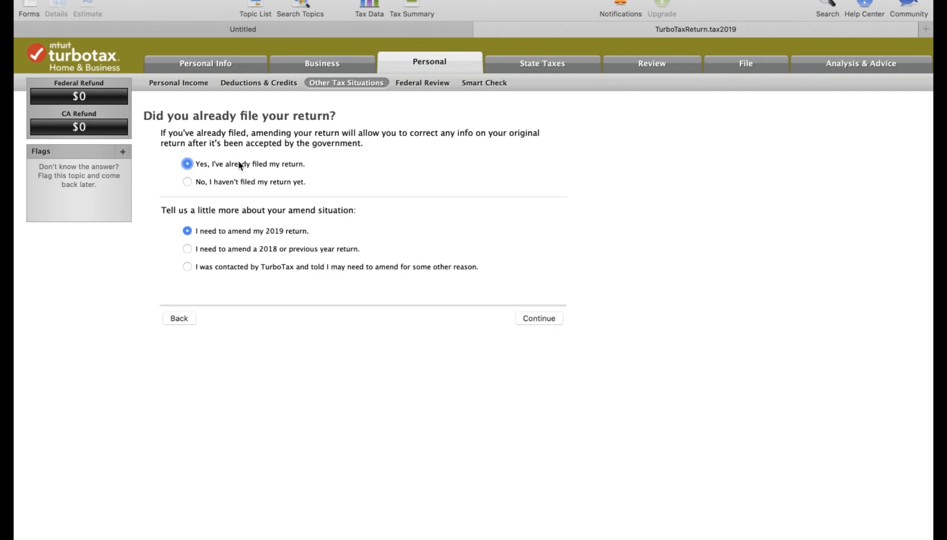
mouse_move(575, 334)
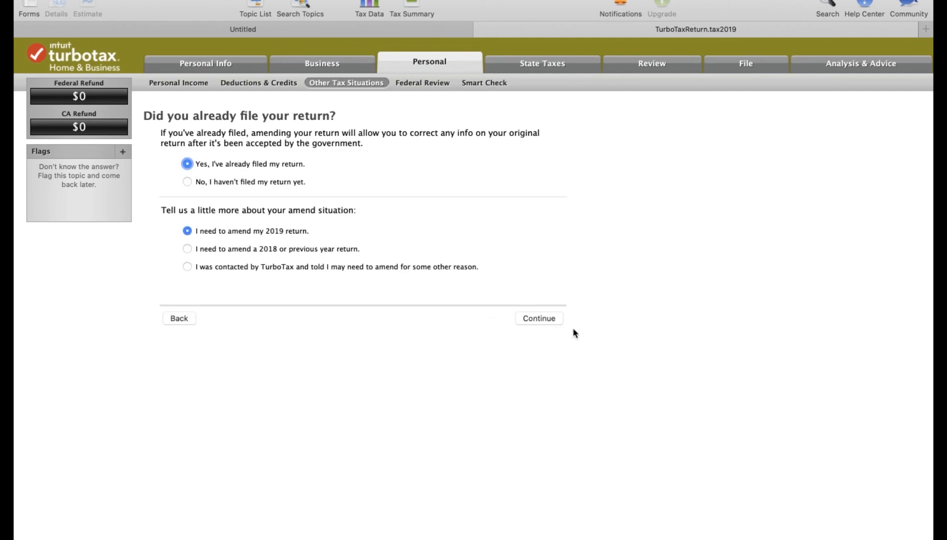
click(539, 318)
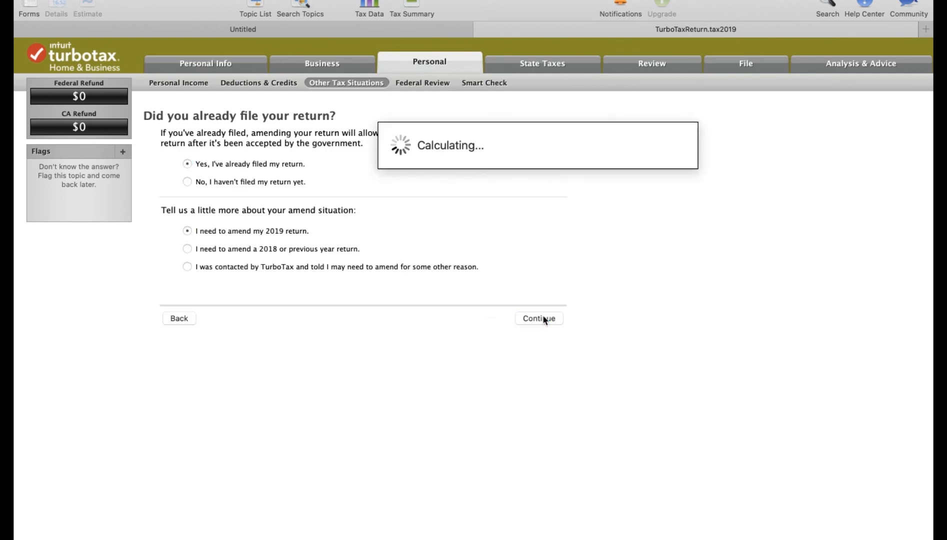
click(538, 318)
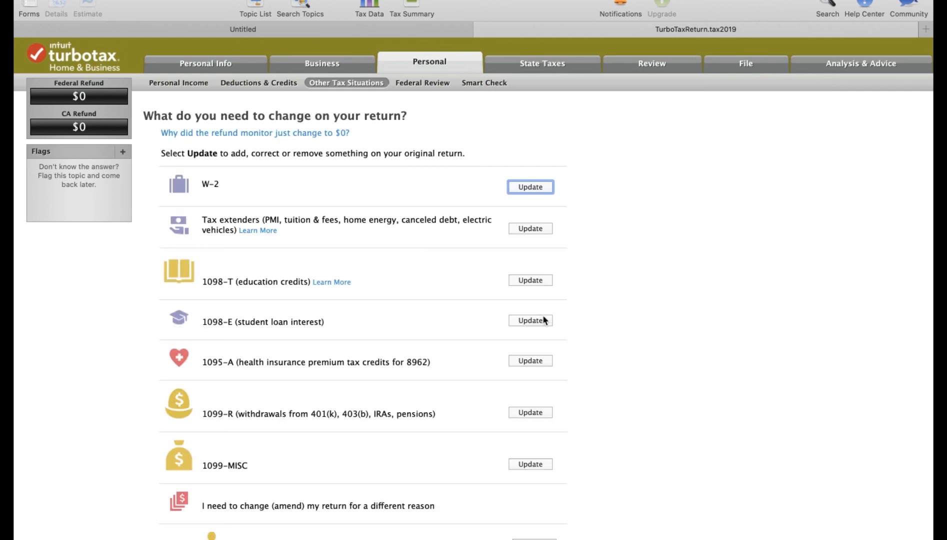
Step: Choose to work on the W-2 now and move past the employer ID question
click(530, 187)
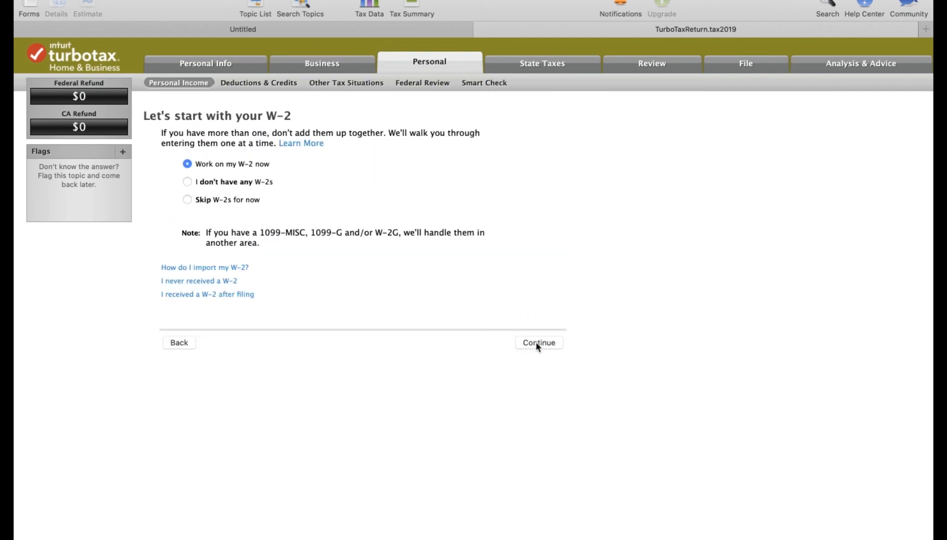
click(539, 342)
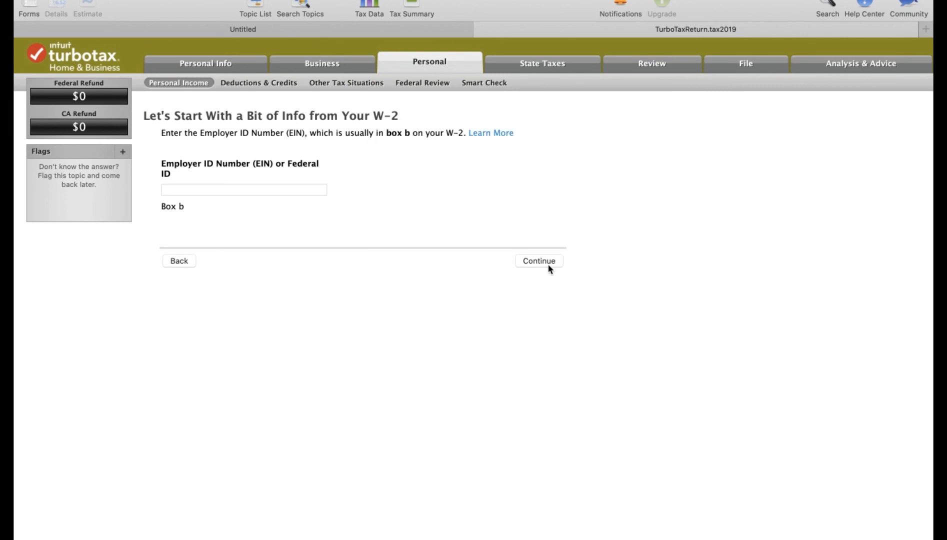
click(538, 260)
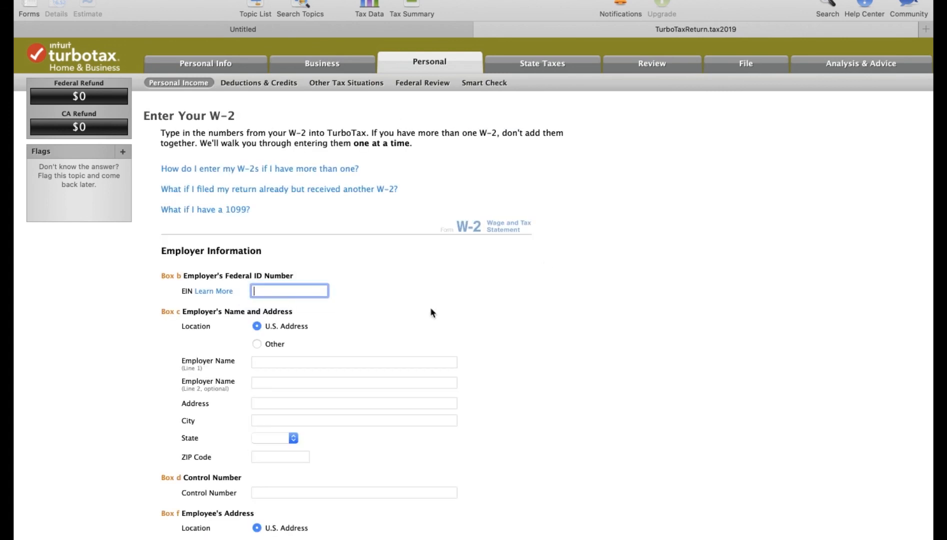
scroll(down, 3)
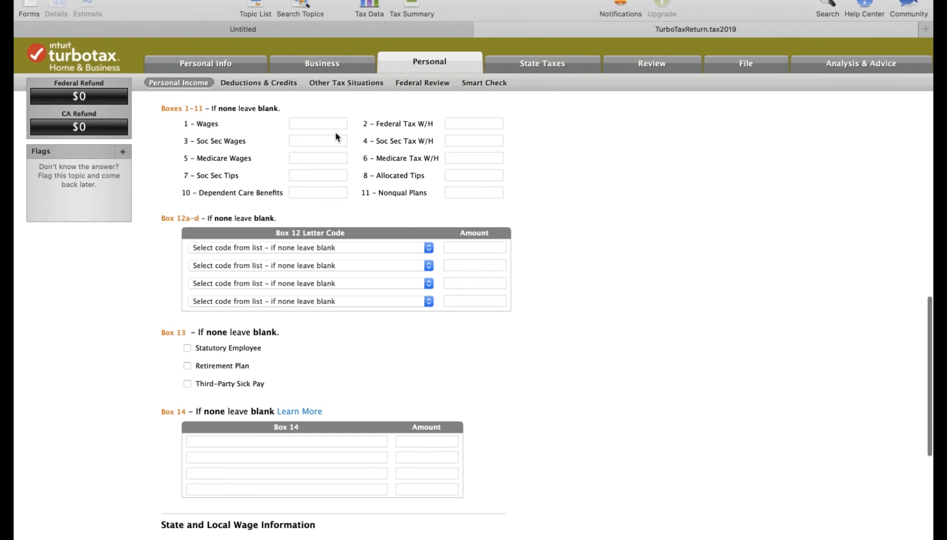
Step: Enter W-2 wages 10,000.00, federal withholding 2000 and CA state tax 500, then submit
click(318, 124)
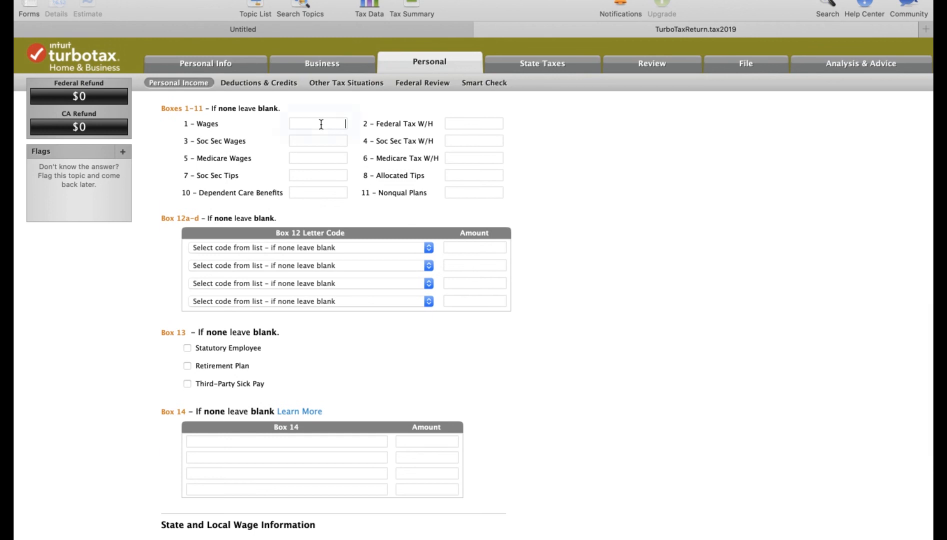
text(10,000.00)
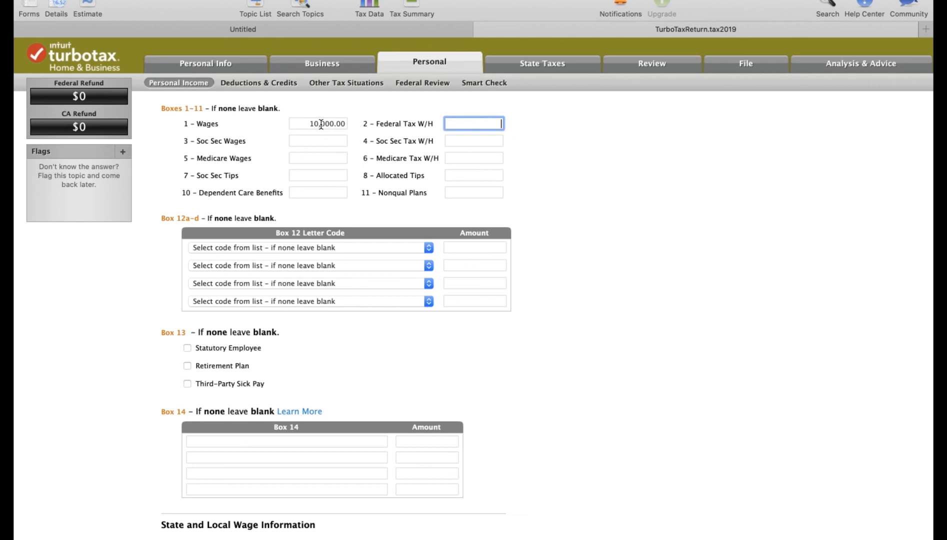
text(2000)
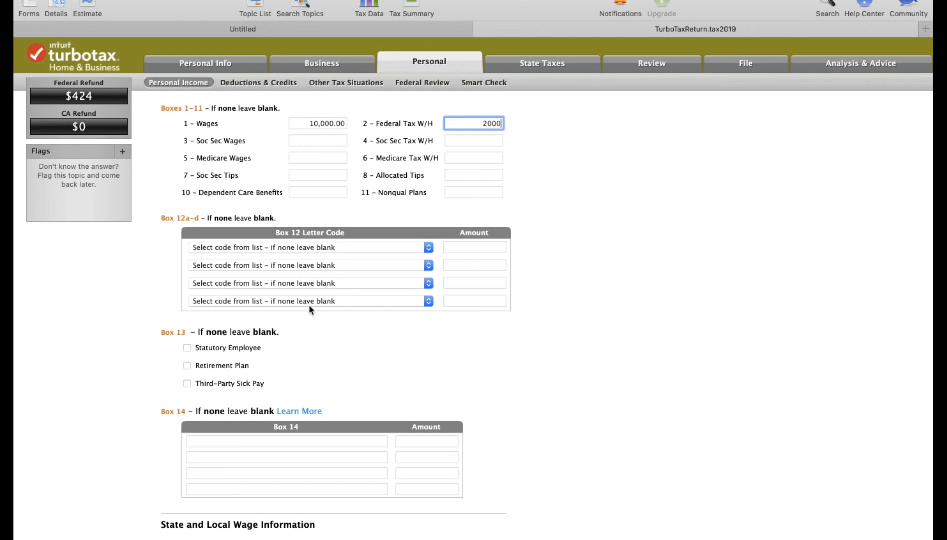
scroll(down, 3)
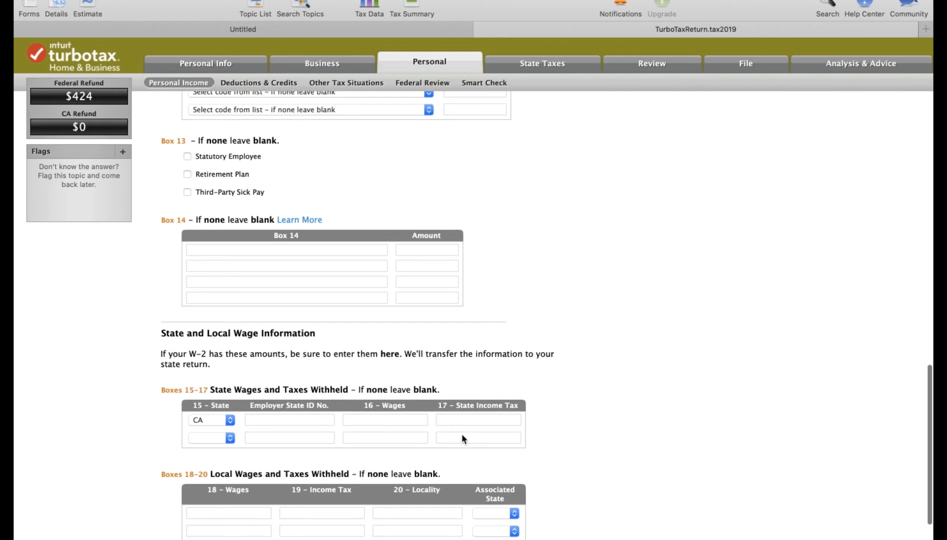
click(478, 420)
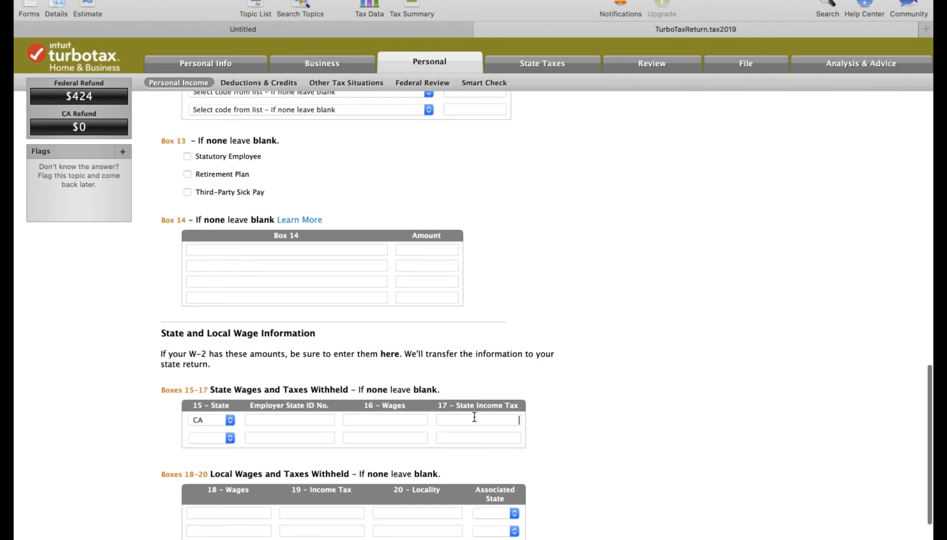
text(500)
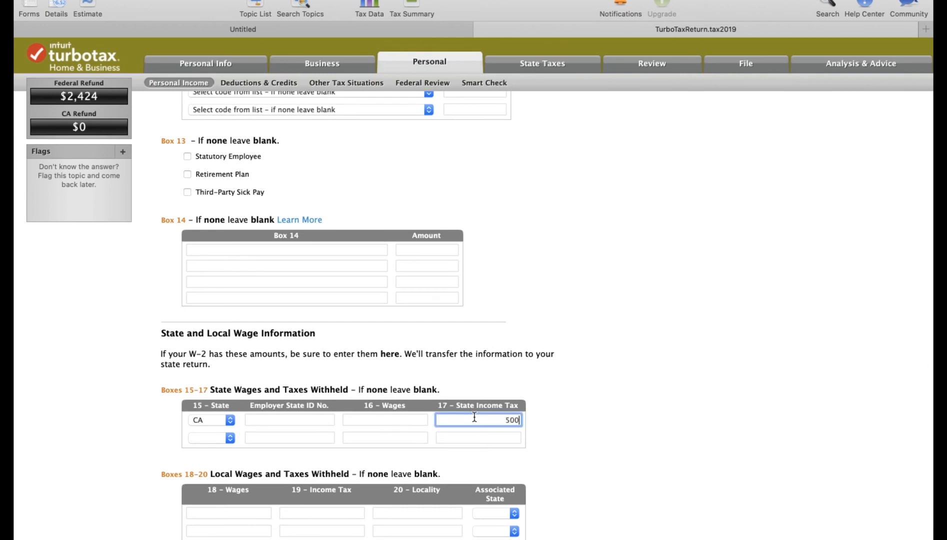
mouse_move(898, 392)
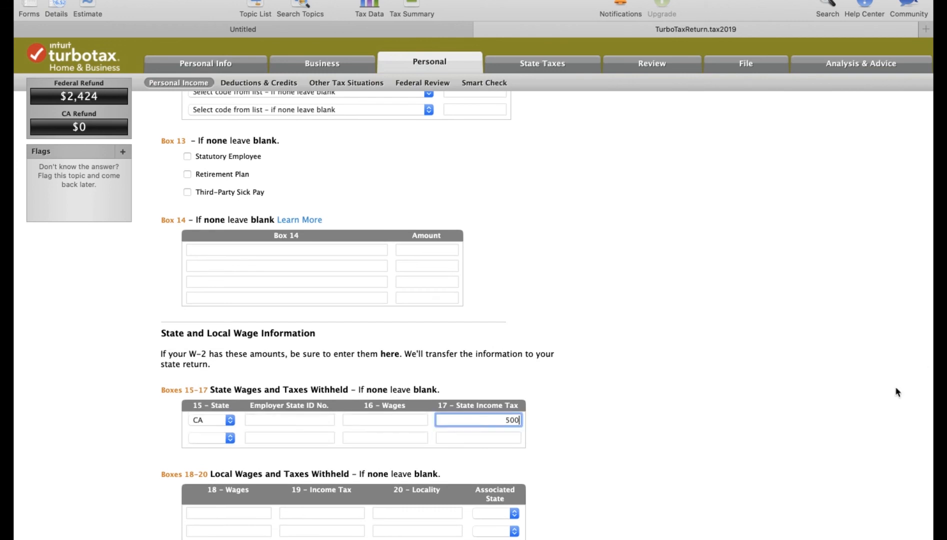
scroll(down, 3)
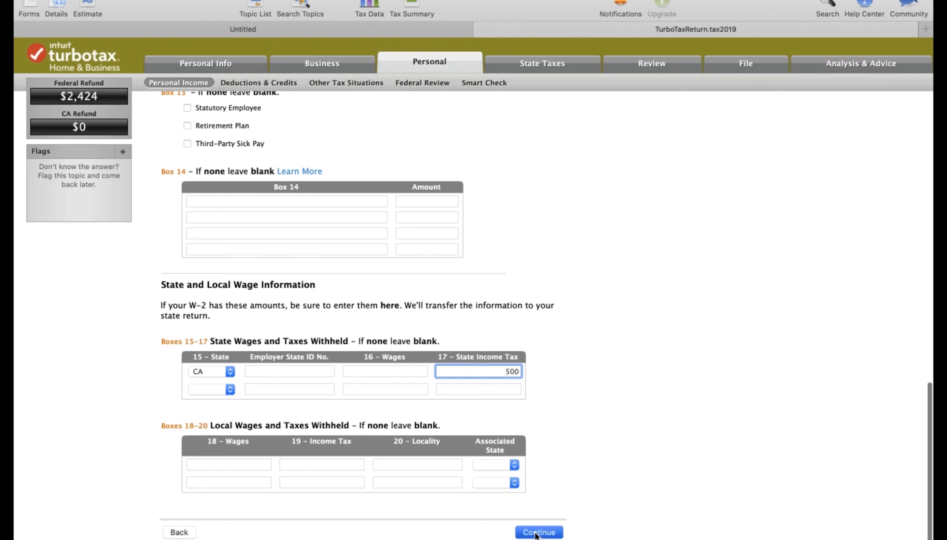
click(537, 532)
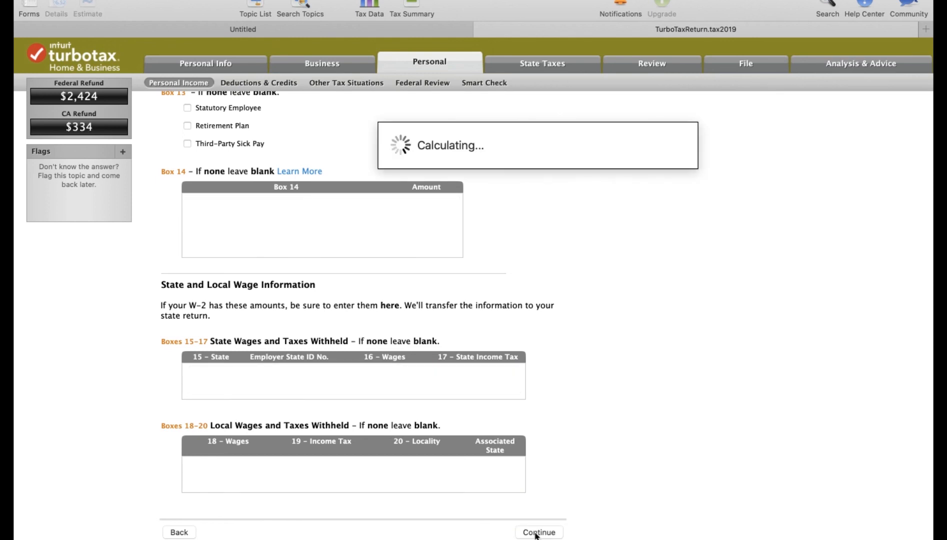
Step: Answer no uncommon situations and no other W-2s, returning to the amend items list
click(538, 532)
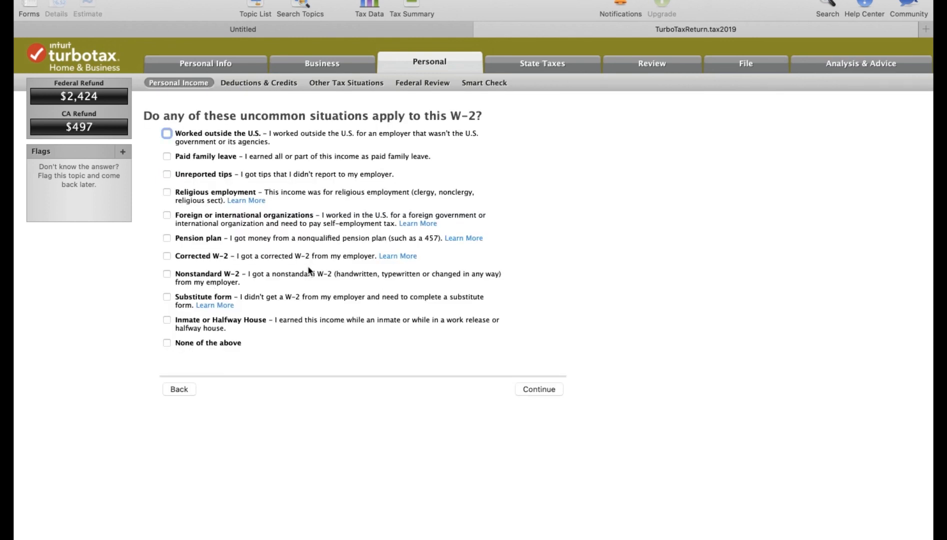
click(167, 342)
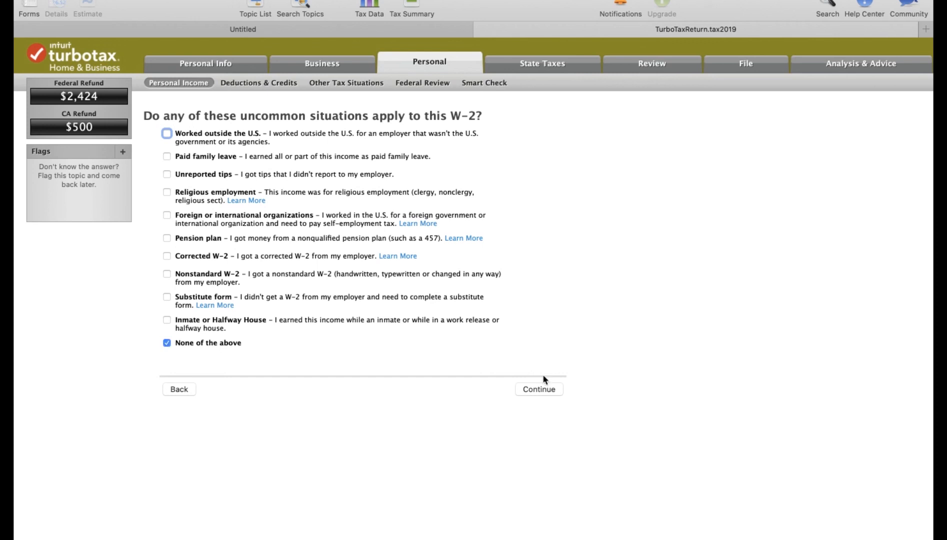
click(538, 388)
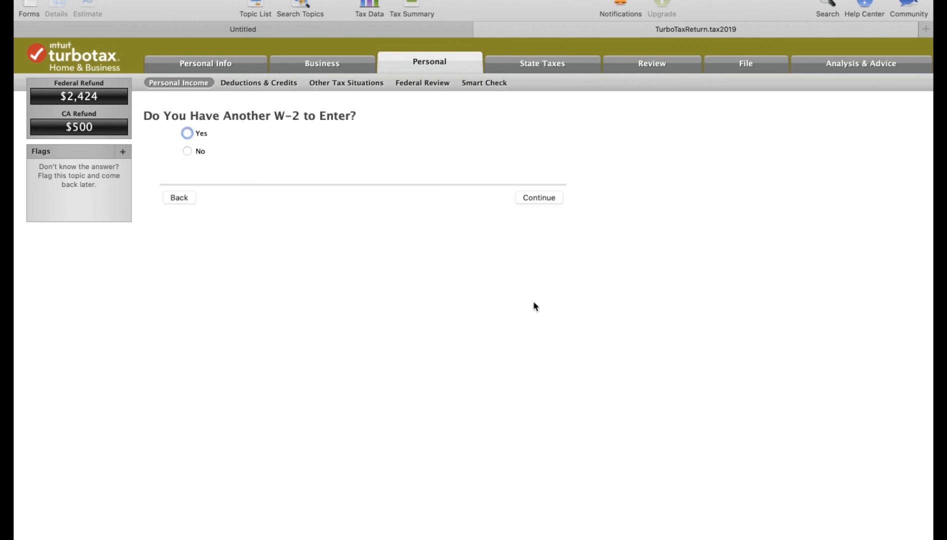
click(187, 151)
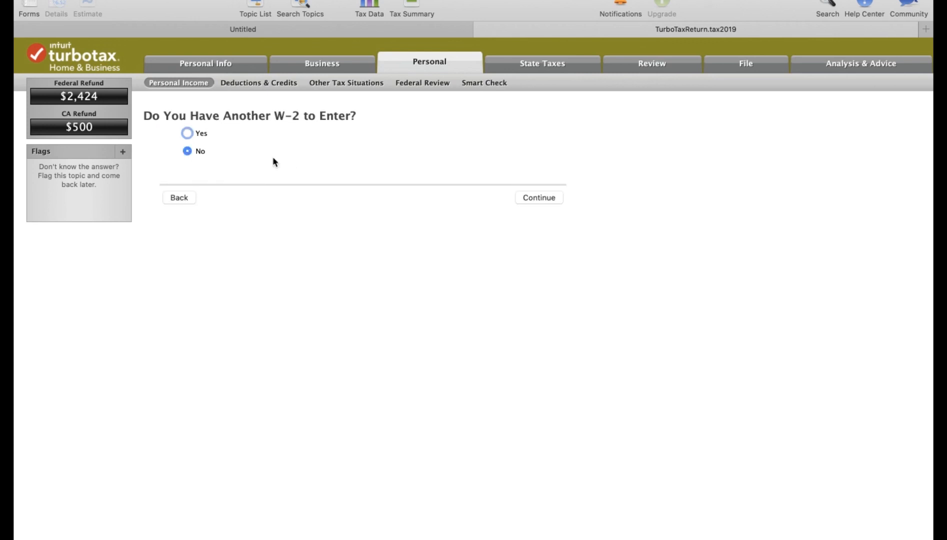
click(538, 198)
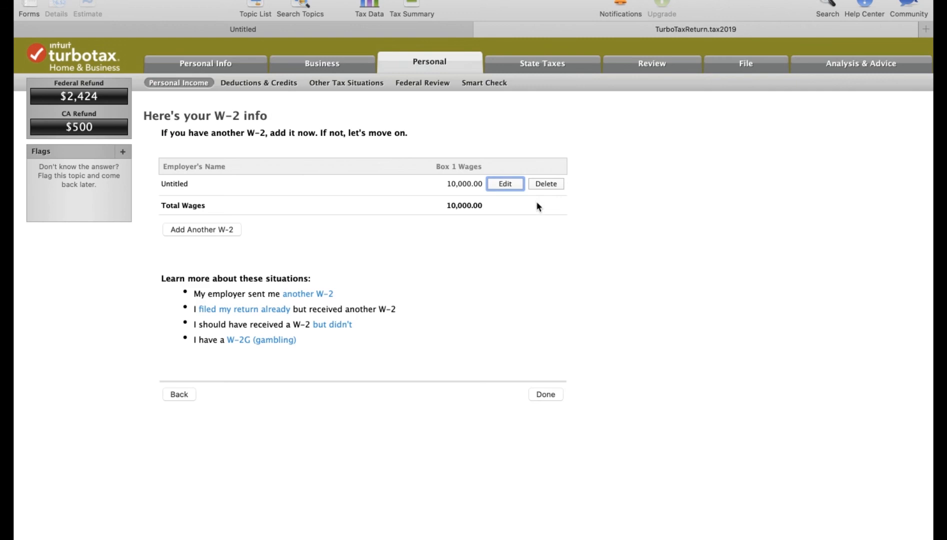
click(544, 394)
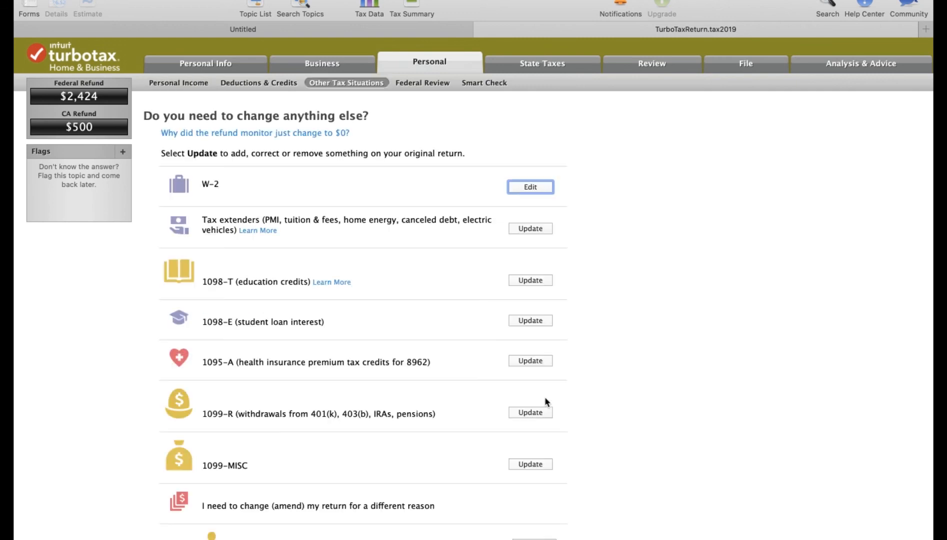
mouse_move(514, 333)
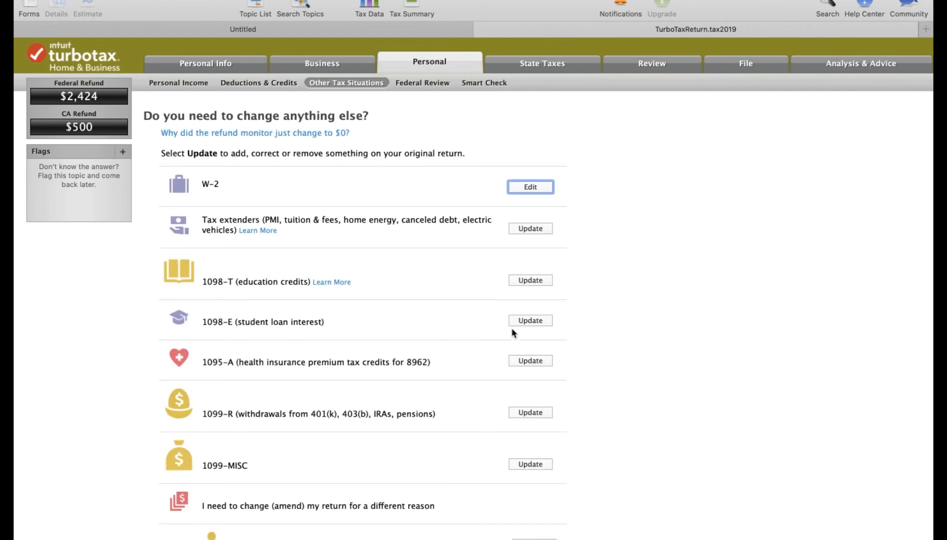
Step: Add a 1098-E with $500 student loan interest paid in 2019
click(530, 320)
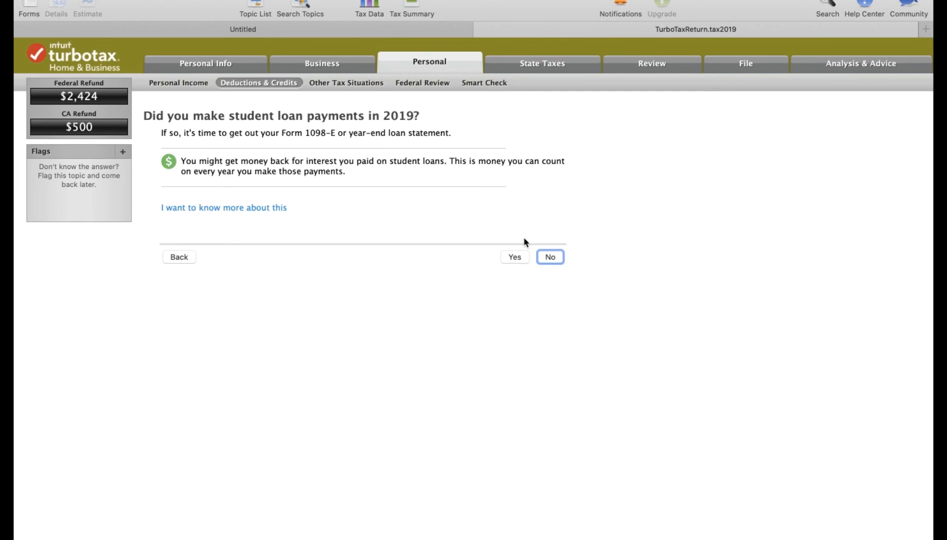
click(515, 257)
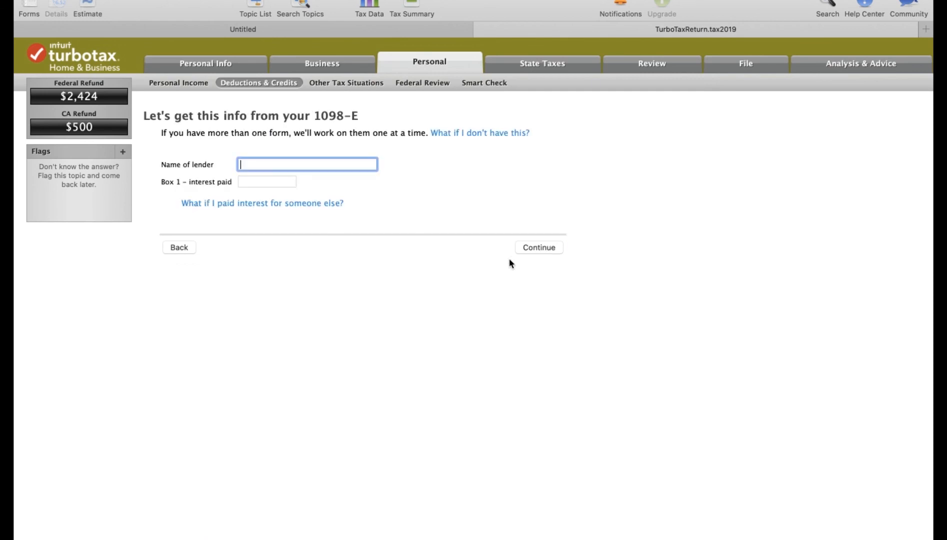
text(5)
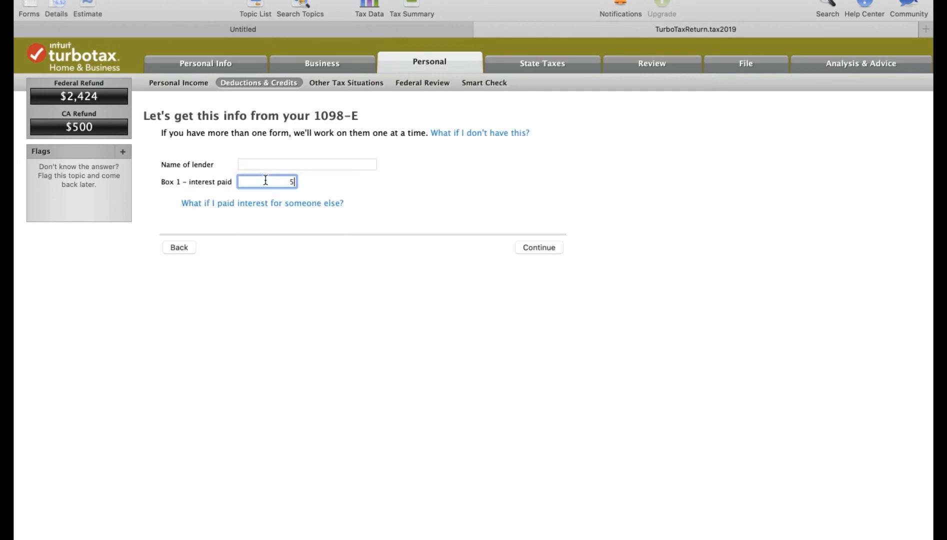
text(00)
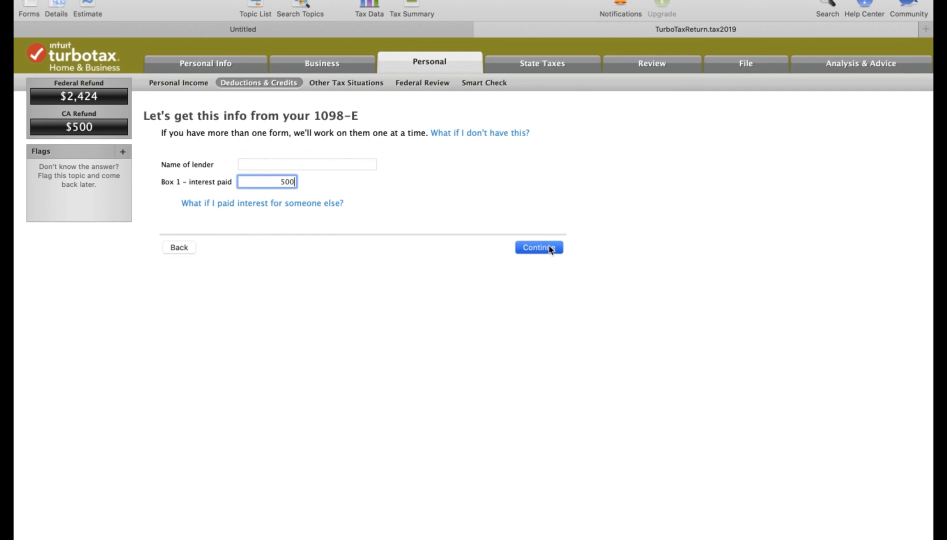
click(538, 247)
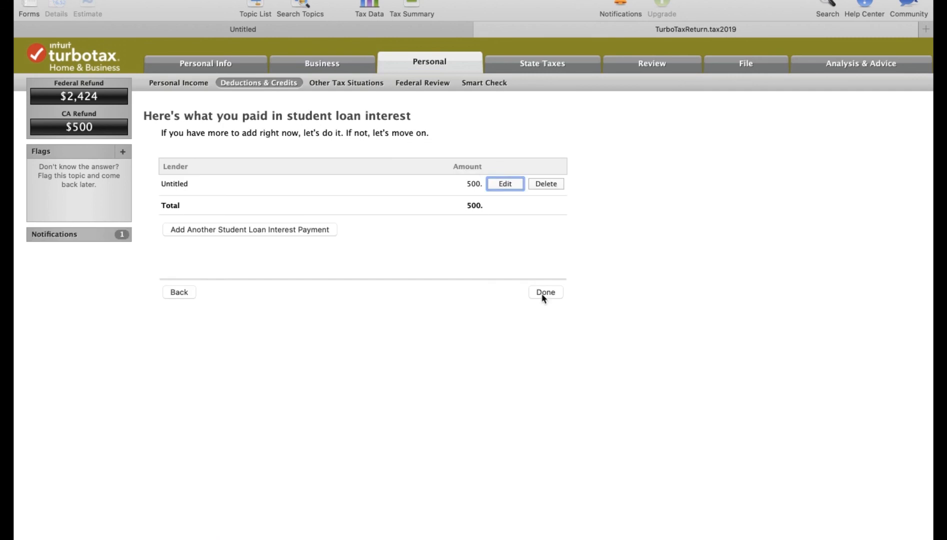
click(544, 292)
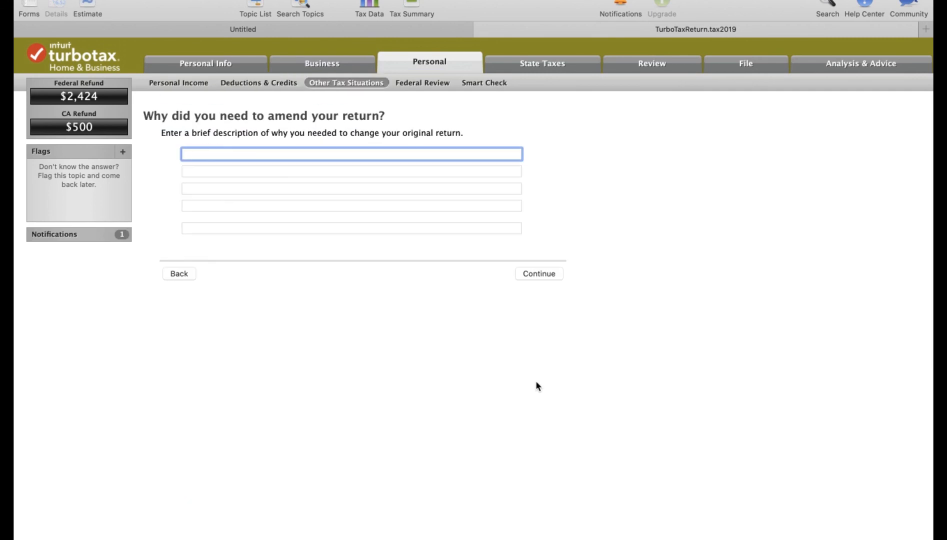
Step: Begin typing the amendment reason about the received W2
text(receioved W2 and 1)
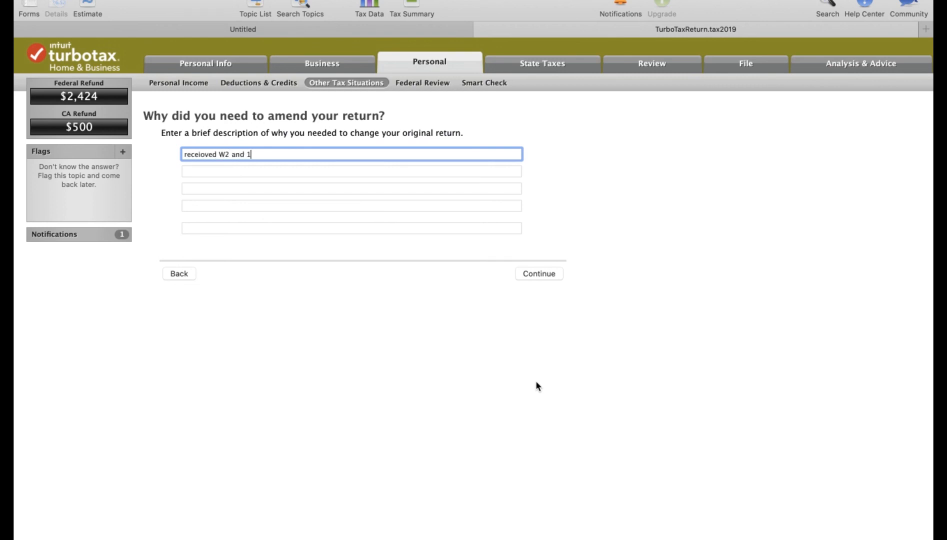
Step: Submit the explanation and fix Smart Check errors, keeping No entry for the EIC and U.S. home questions
click(538, 274)
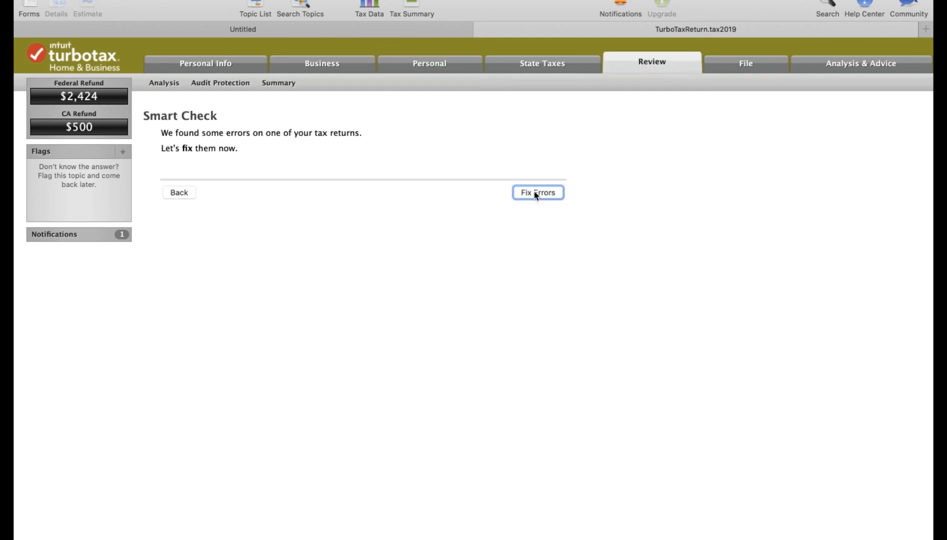
click(537, 192)
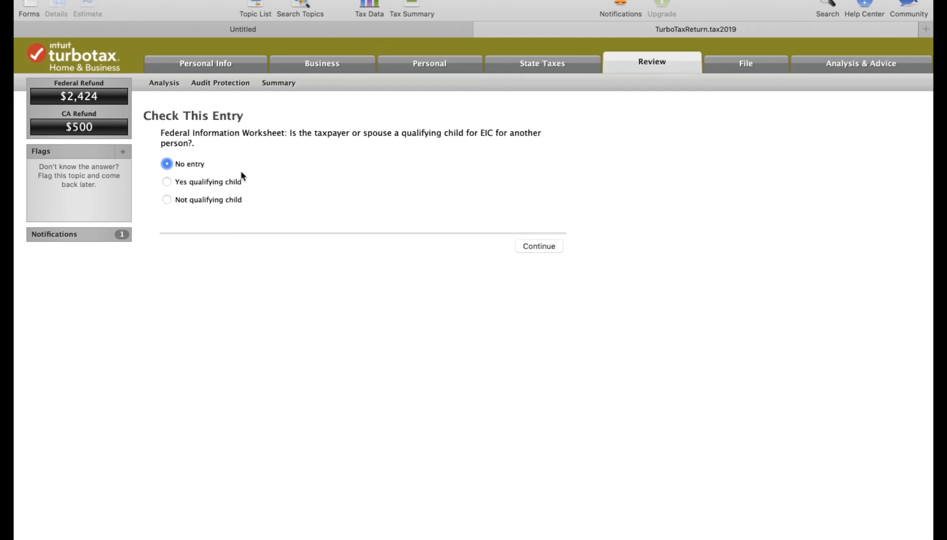
click(538, 246)
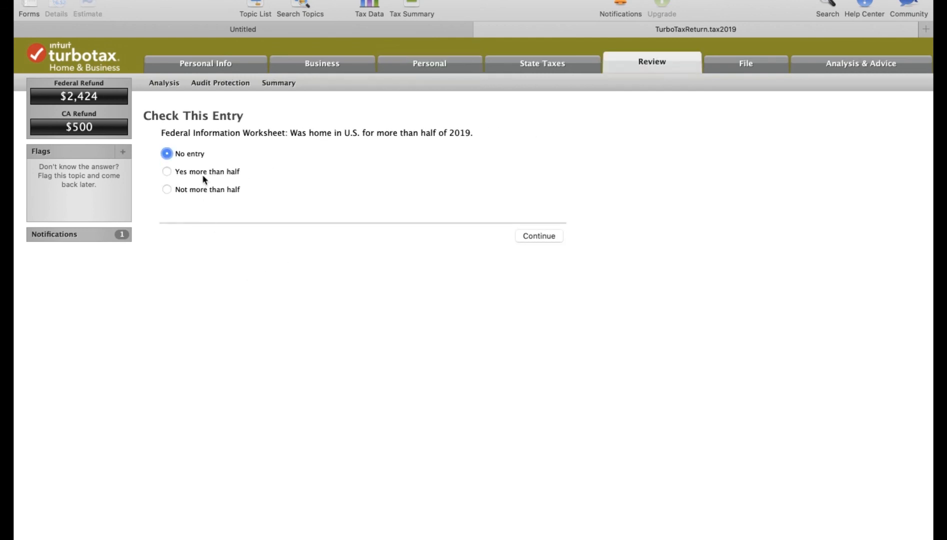
click(538, 236)
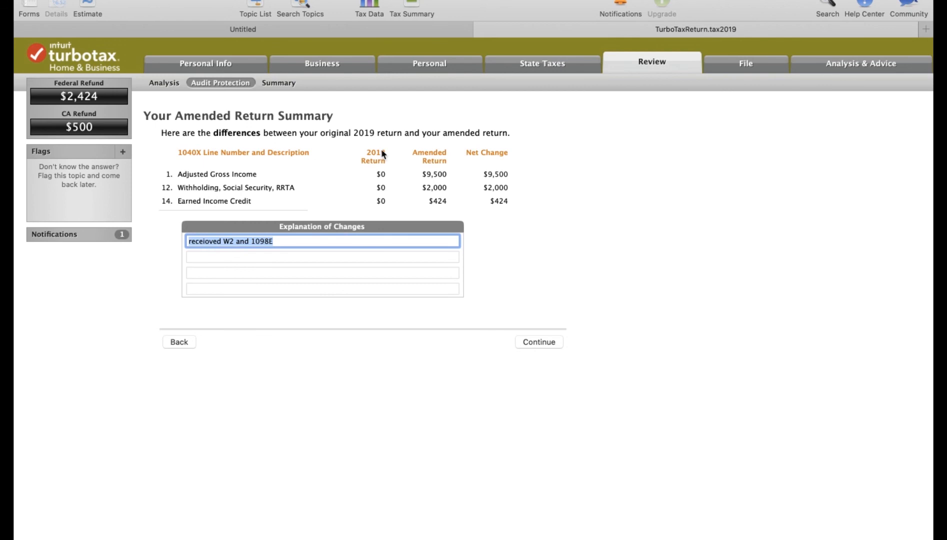
mouse_move(406, 211)
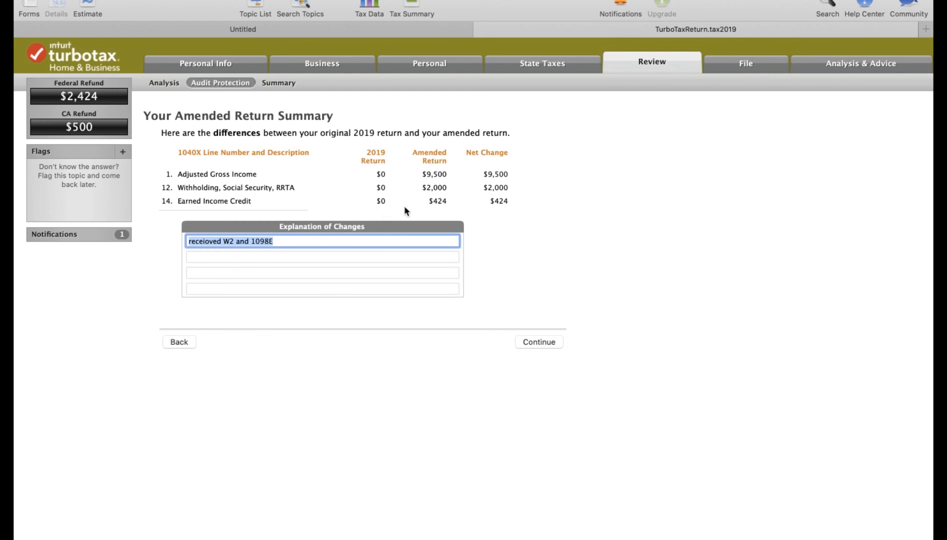
mouse_move(450, 153)
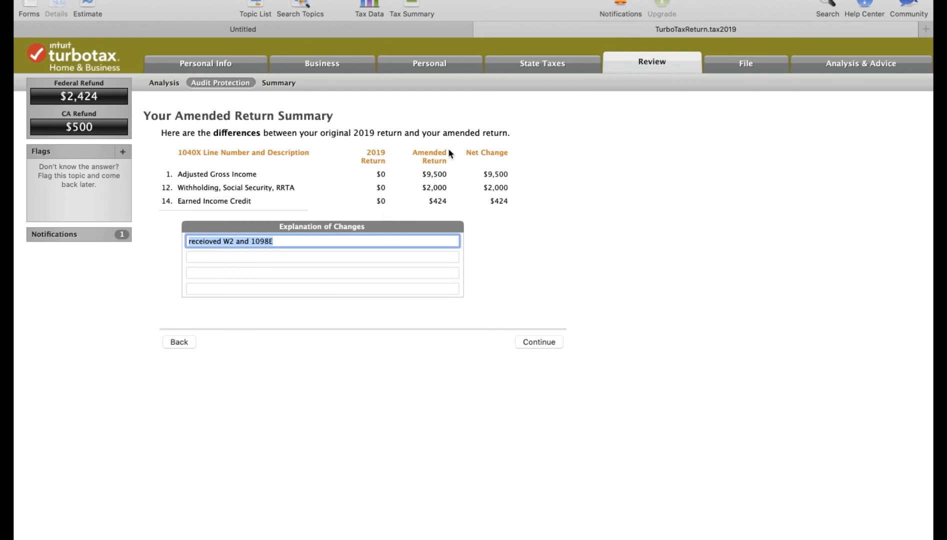
mouse_move(447, 208)
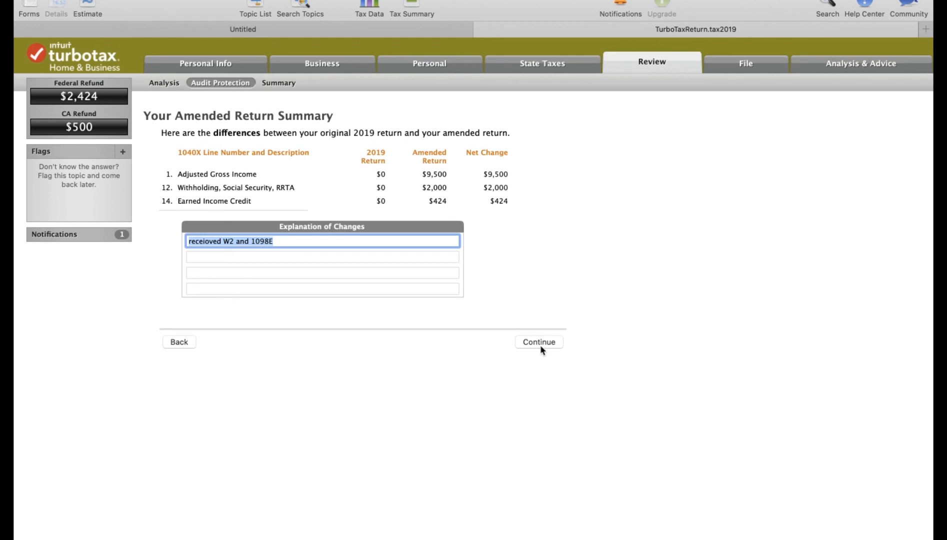
Step: Accept the amended return summary and reach the print-and-mail instructions
click(538, 342)
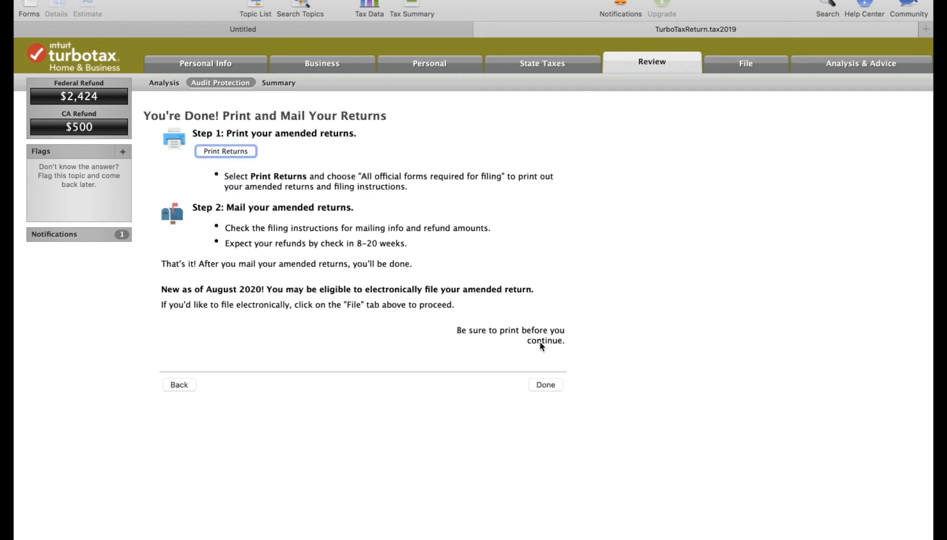
mouse_move(283, 197)
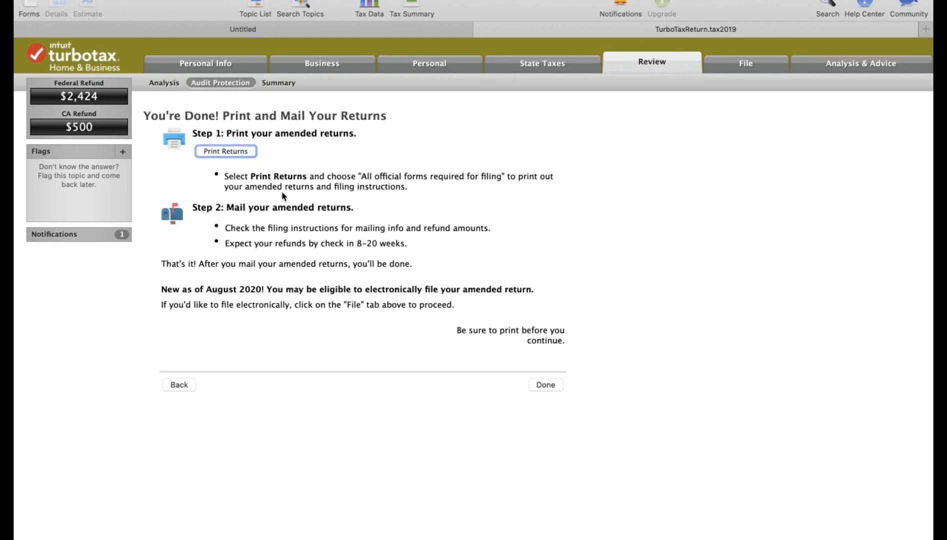
mouse_move(571, 366)
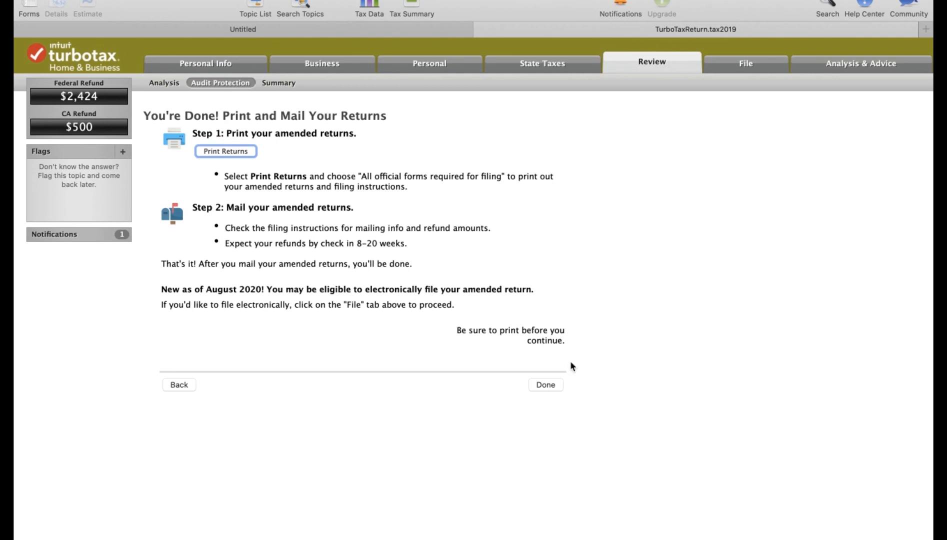
mouse_move(434, 355)
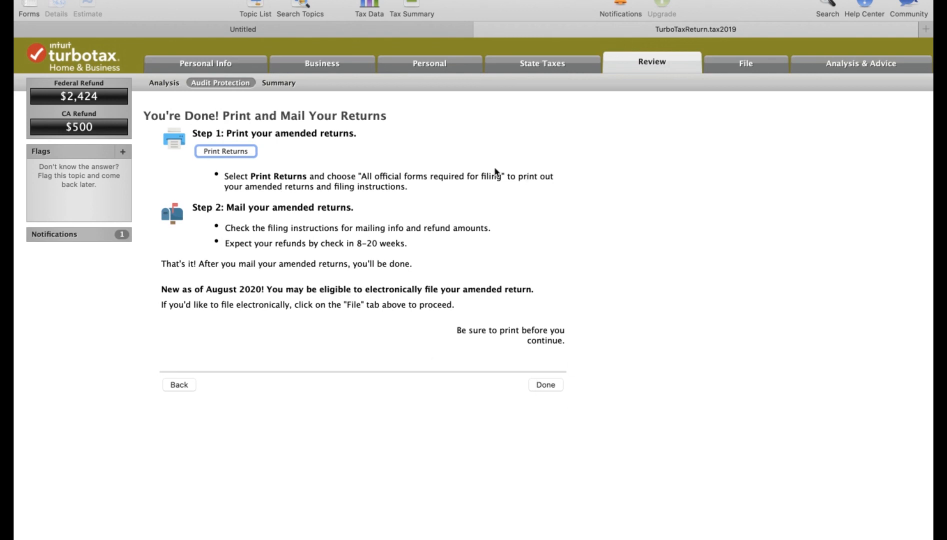
mouse_move(738, 240)
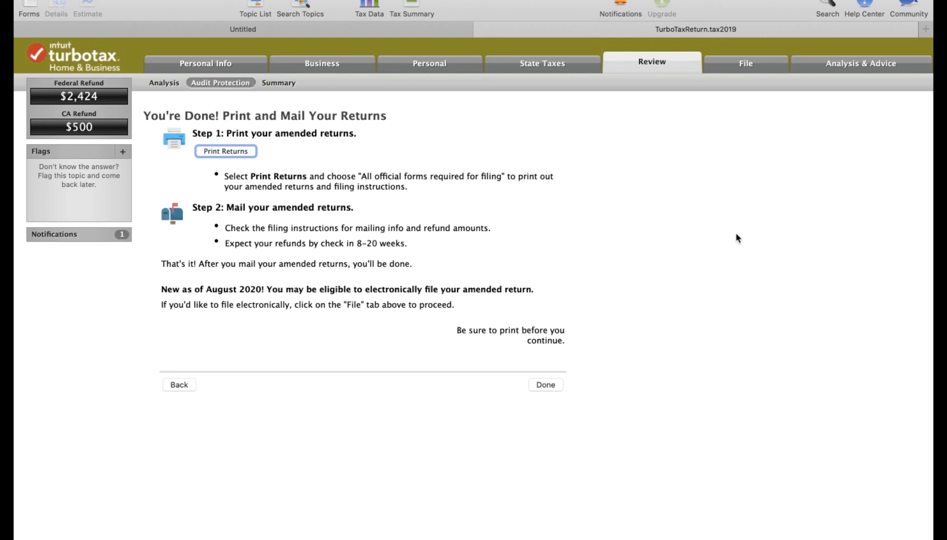
mouse_move(734, 235)
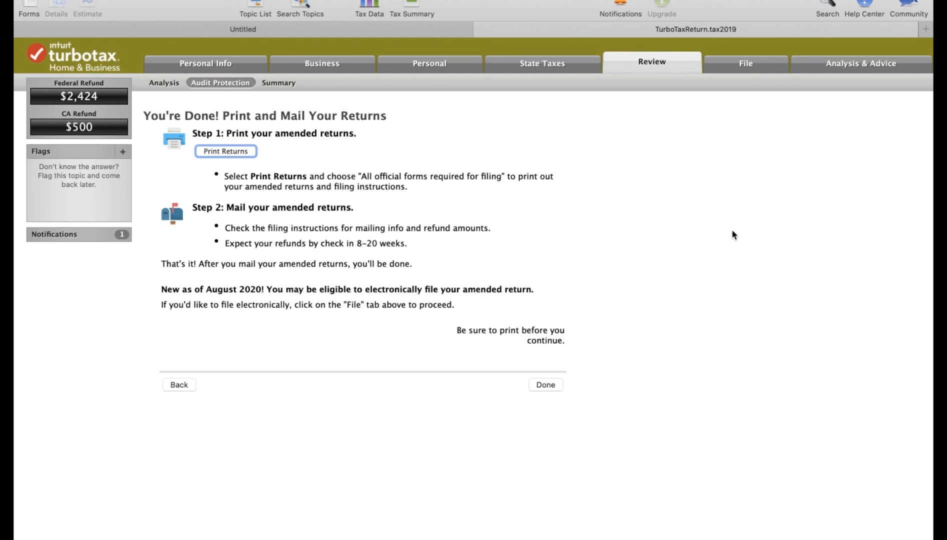
mouse_move(743, 286)
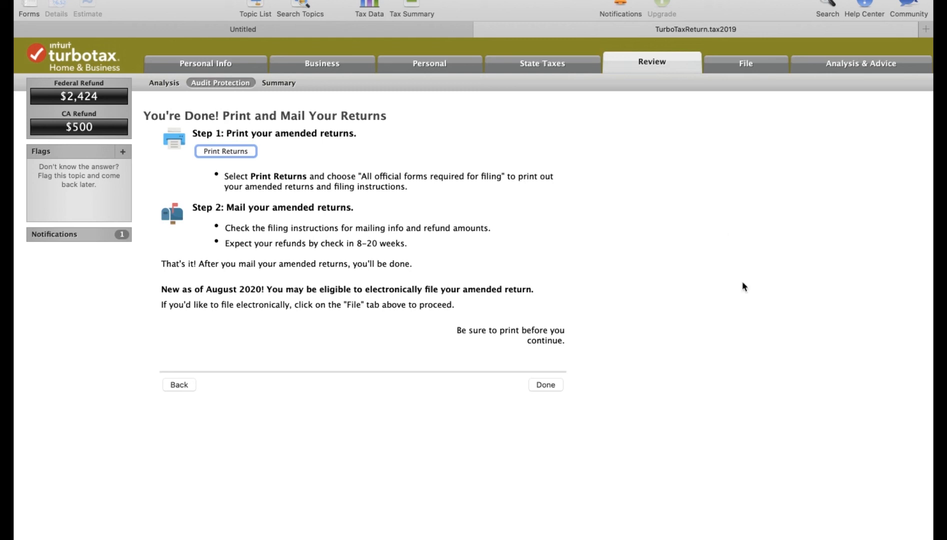
mouse_move(752, 308)
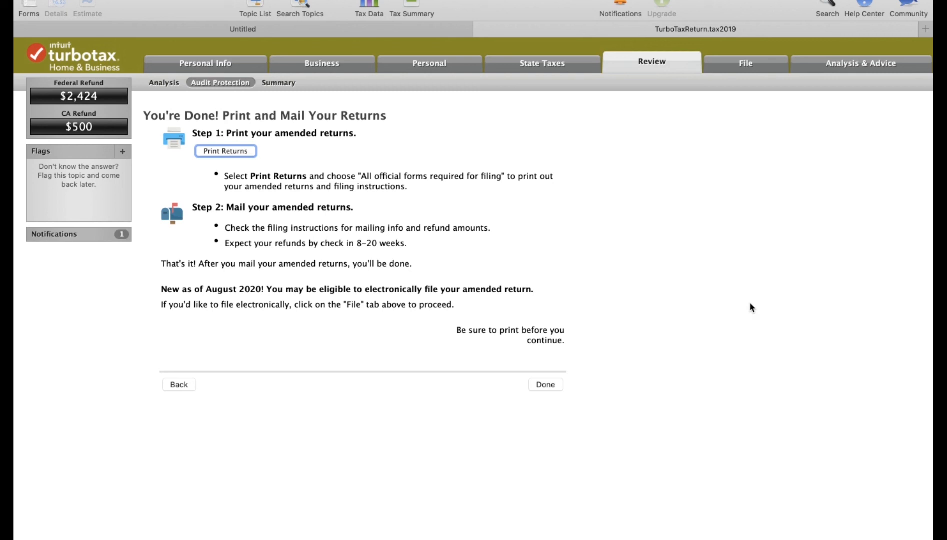
mouse_move(665, 492)
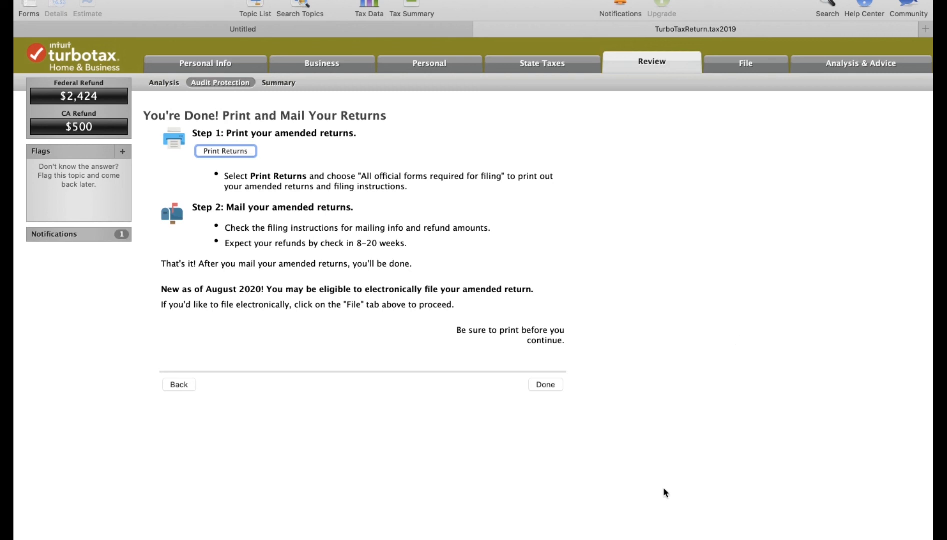
mouse_move(748, 247)
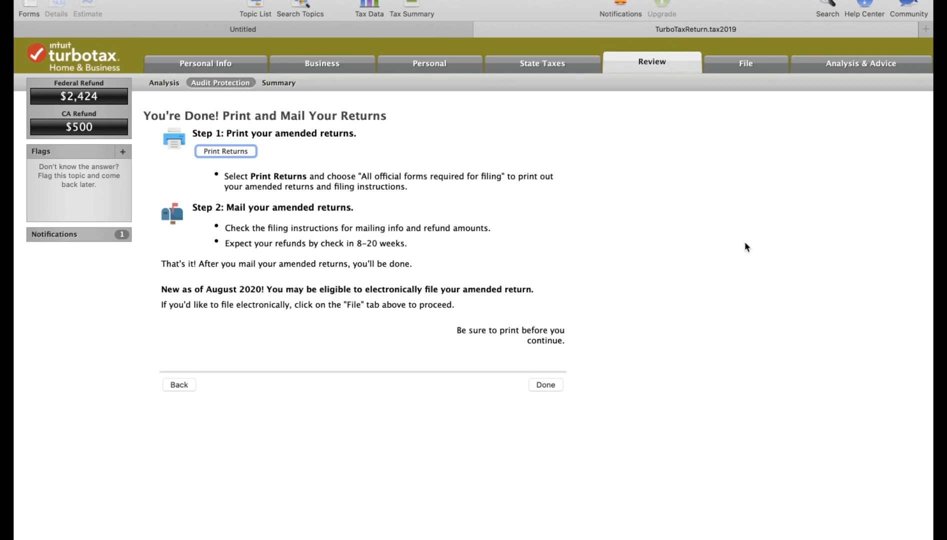